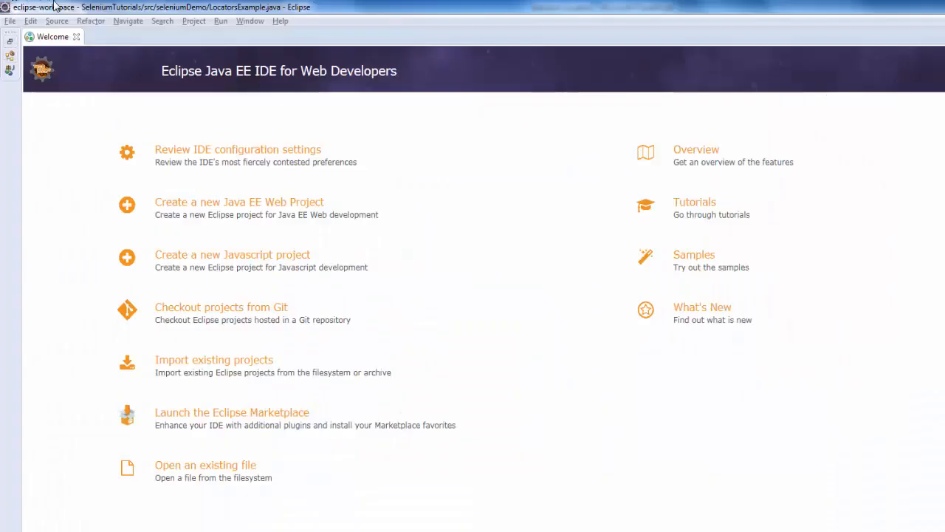
mouse_move(10, 20)
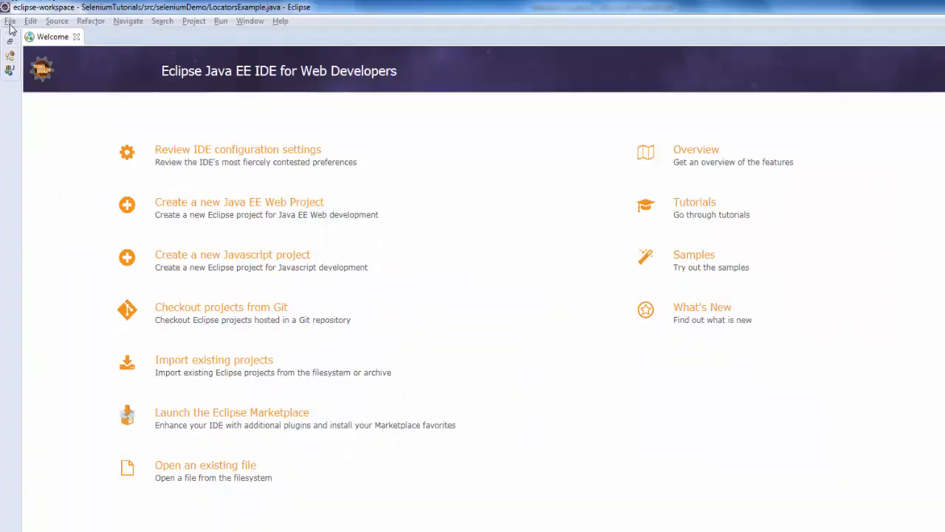
Create a Java project named SeleniumTraining with the File > New > Other wizard
click(10, 20)
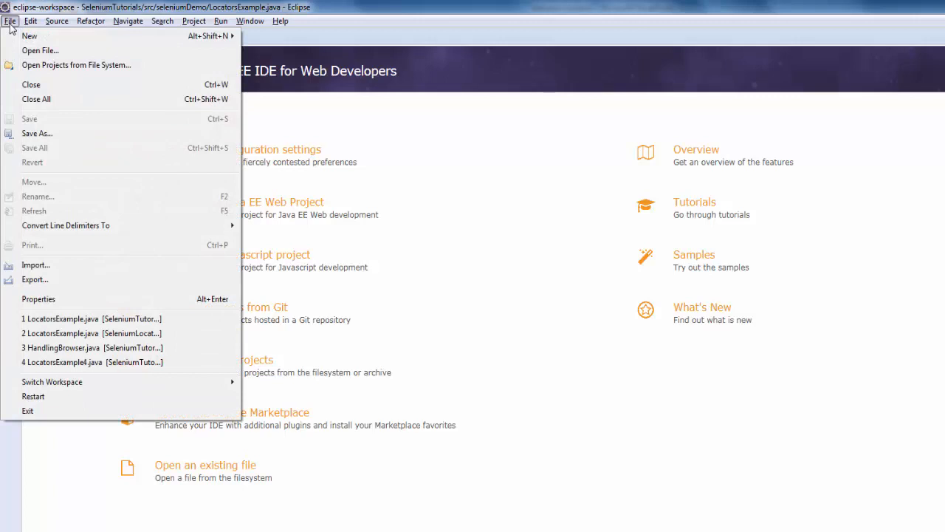
mouse_move(14, 41)
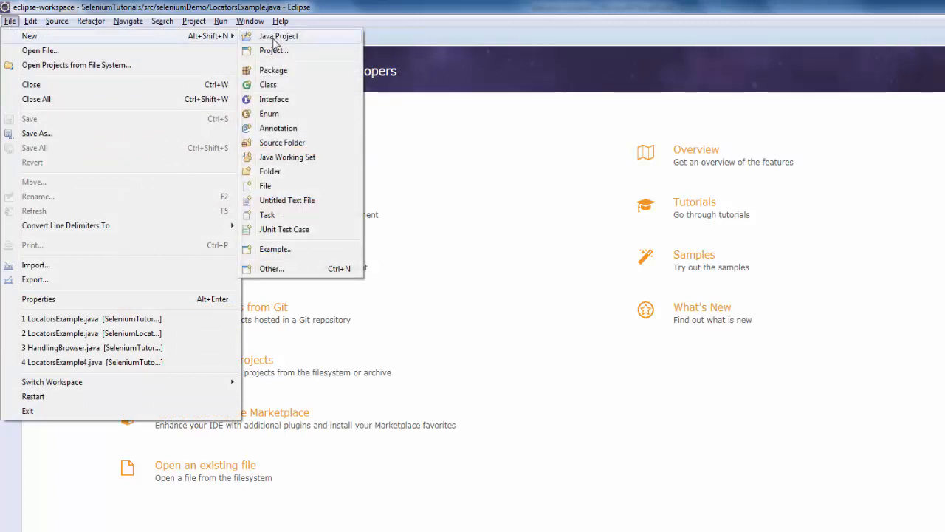
click(279, 36)
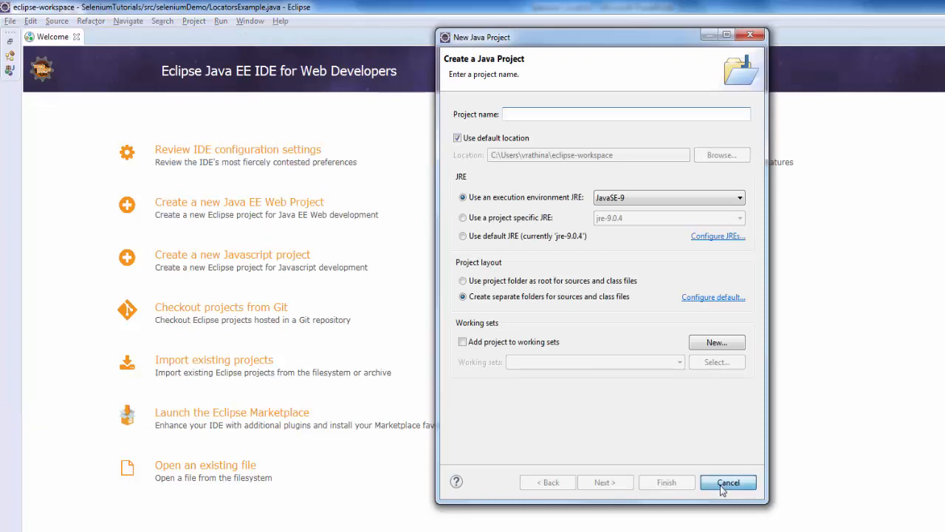
click(10, 20)
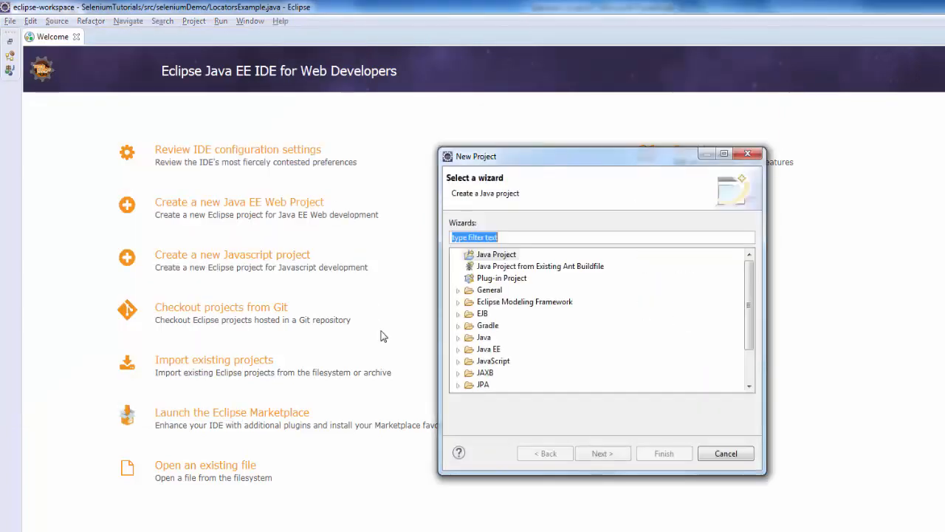
click(497, 254)
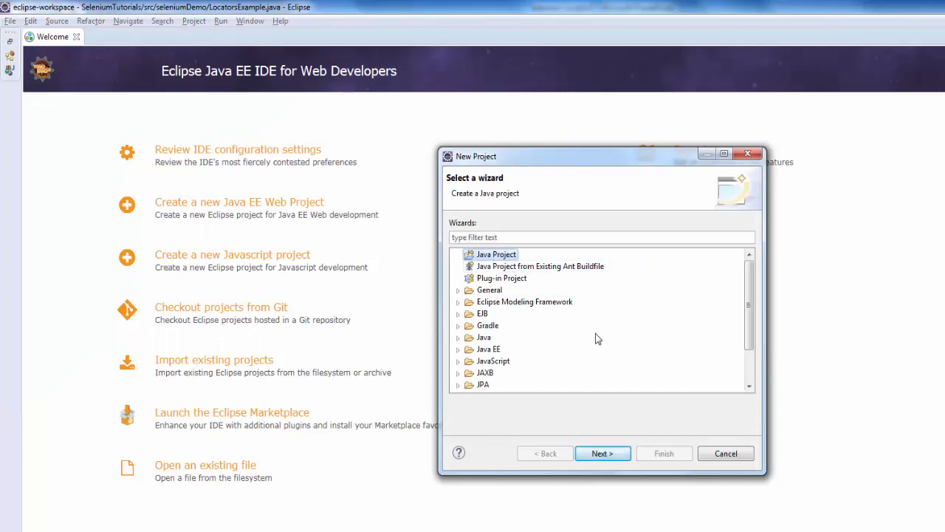
click(601, 452)
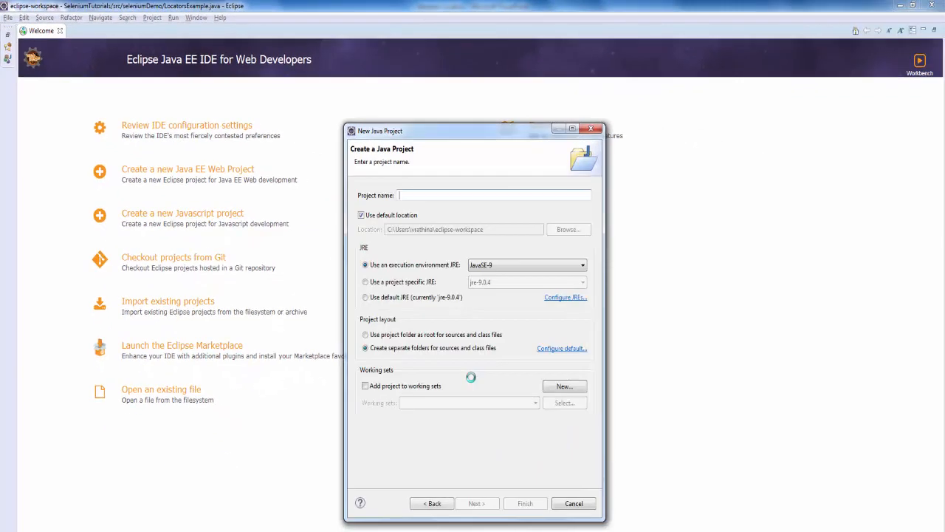
text(SeleniumTraining)
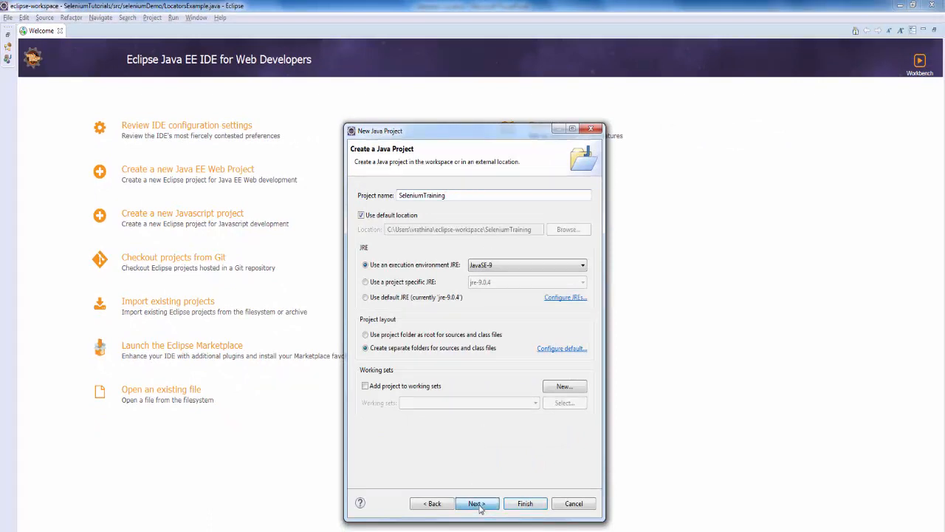
click(475, 503)
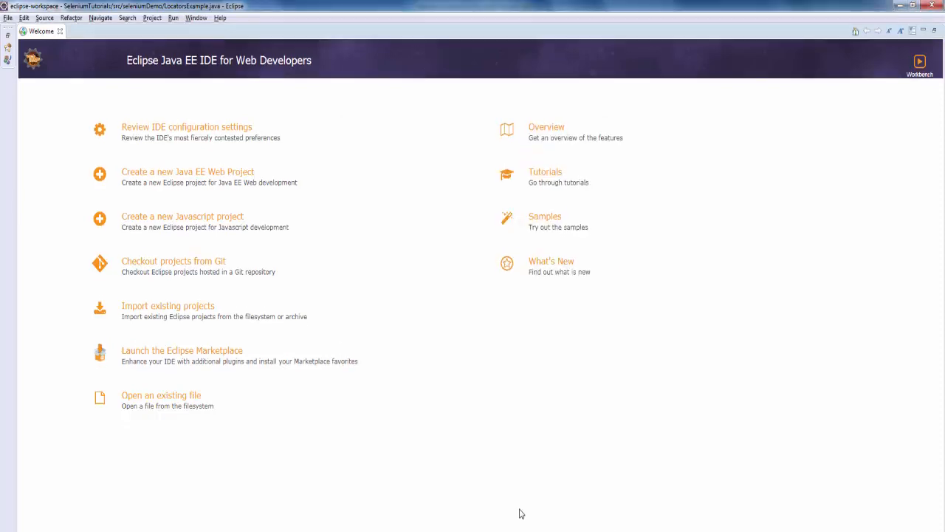
Close Welcome and create class LocatorsExample in package seleniumDemo with a main stub
click(919, 61)
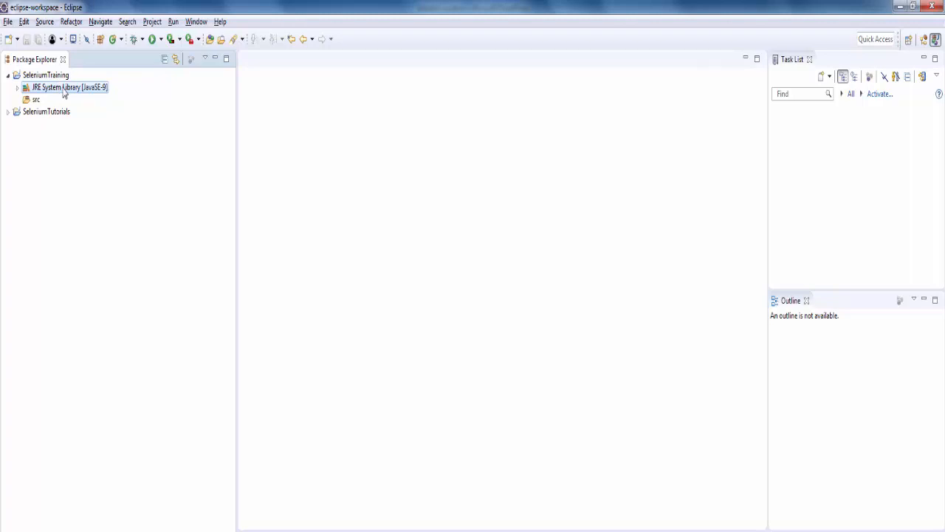
click(35, 100)
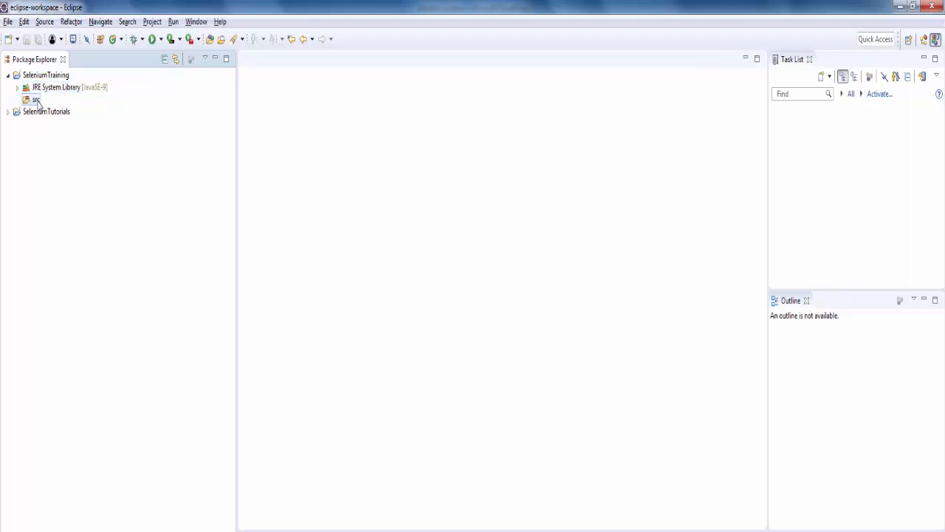
right_click(35, 100)
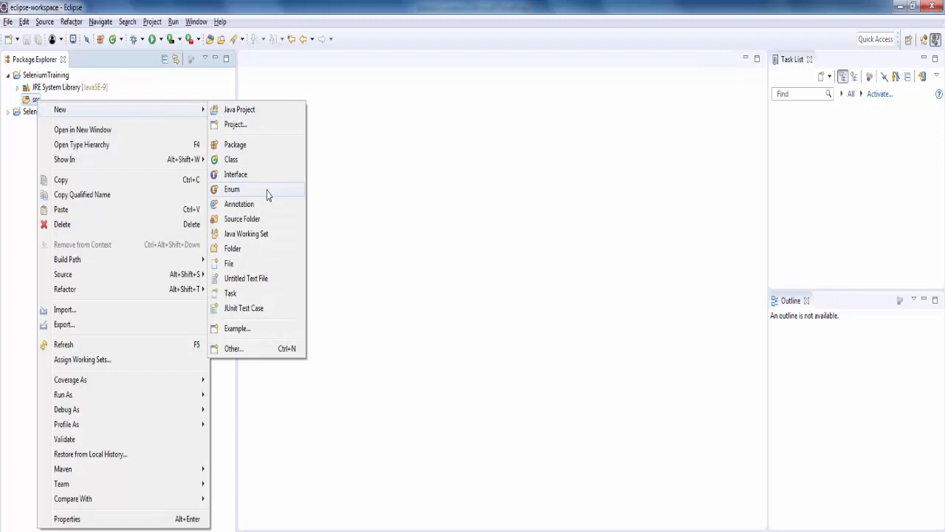
click(231, 160)
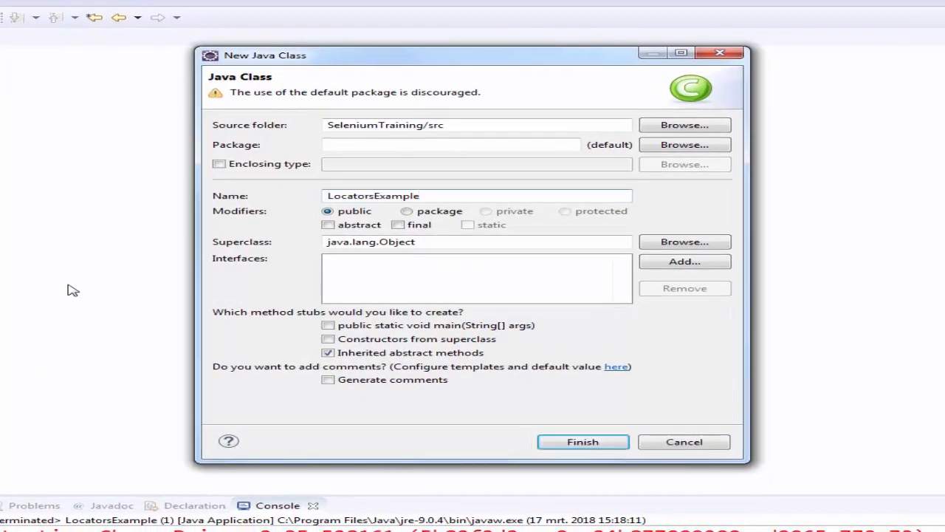
text(seleniumDemo)
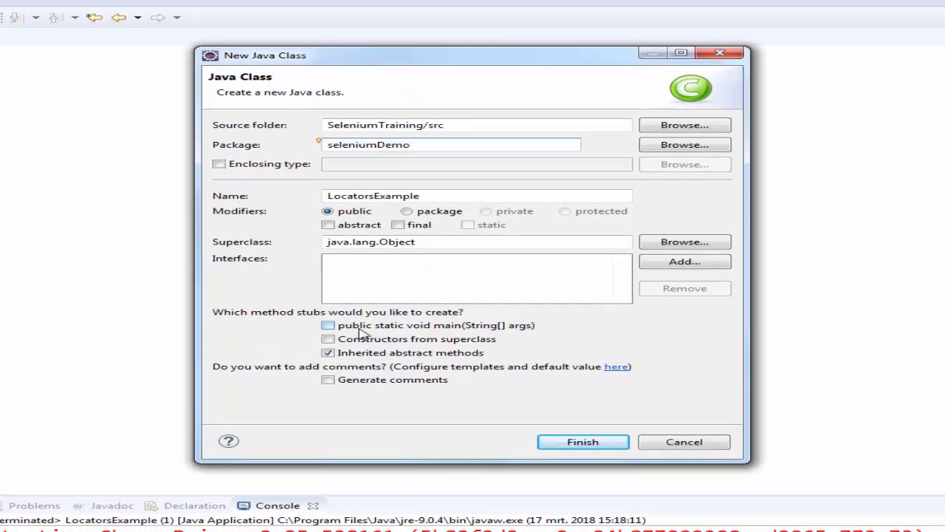
click(328, 325)
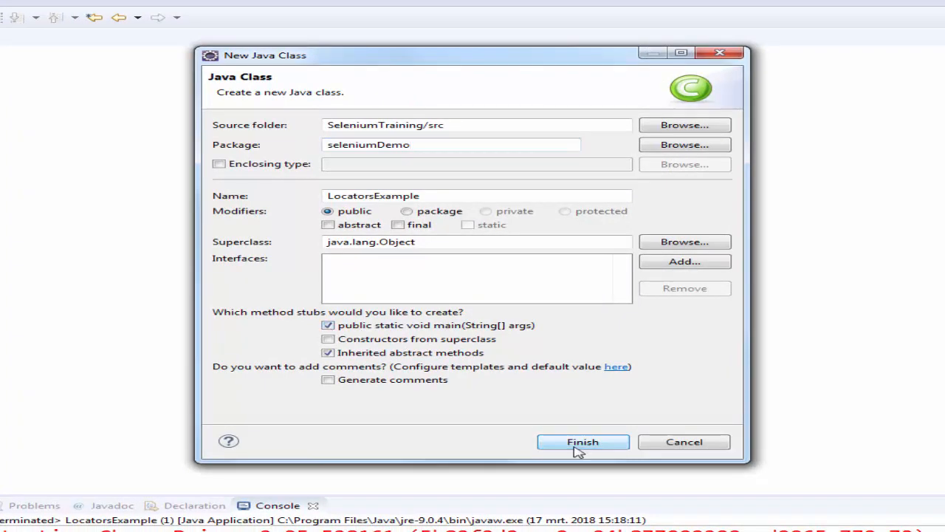
click(583, 442)
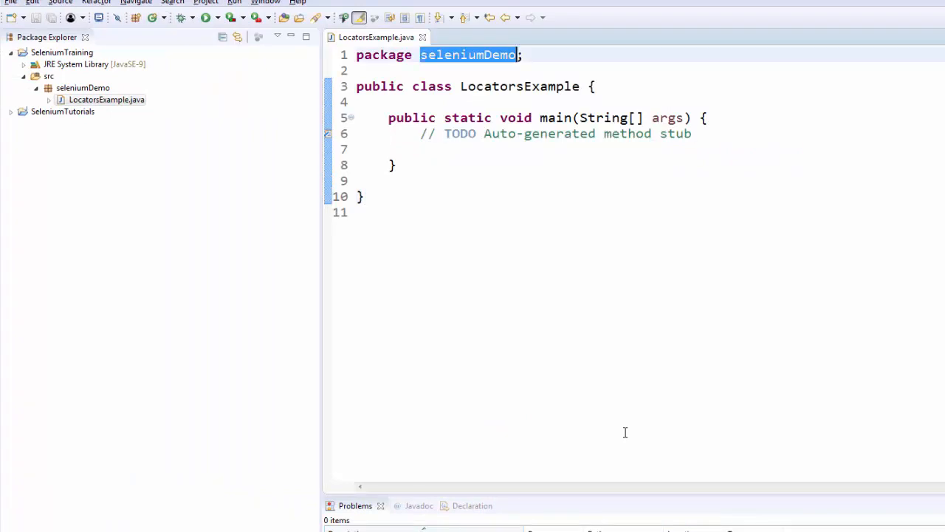
double_click(519, 86)
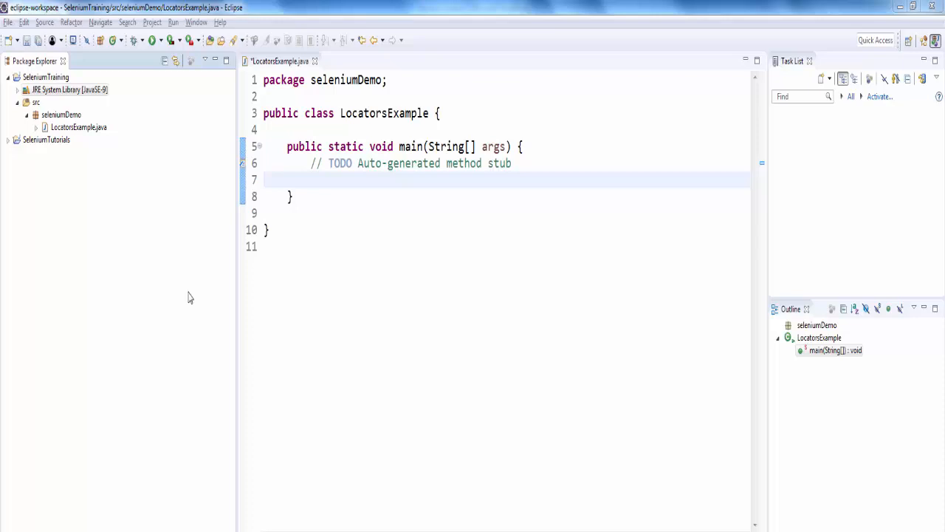
Add all four SeleniumDriver JARs, including selenium-server-standalone-3.9.1, as external build path libraries
click(68, 89)
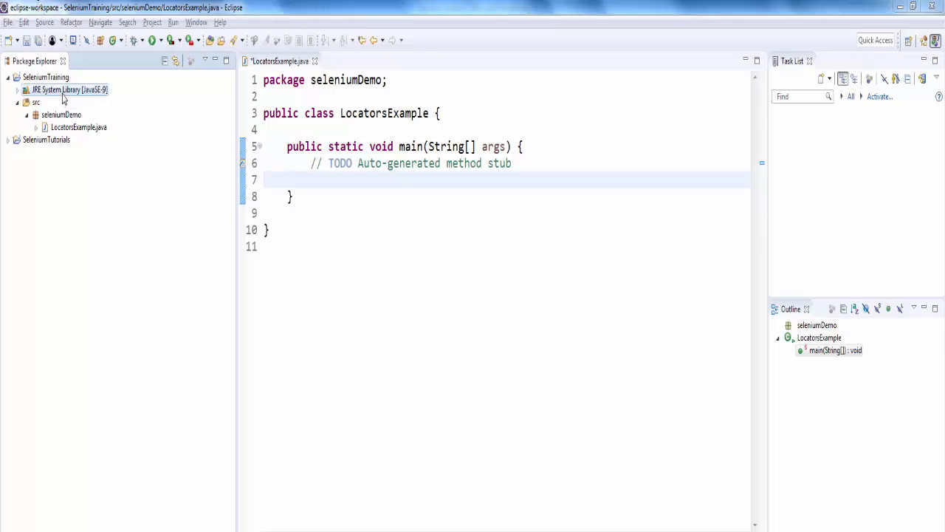
mouse_move(27, 115)
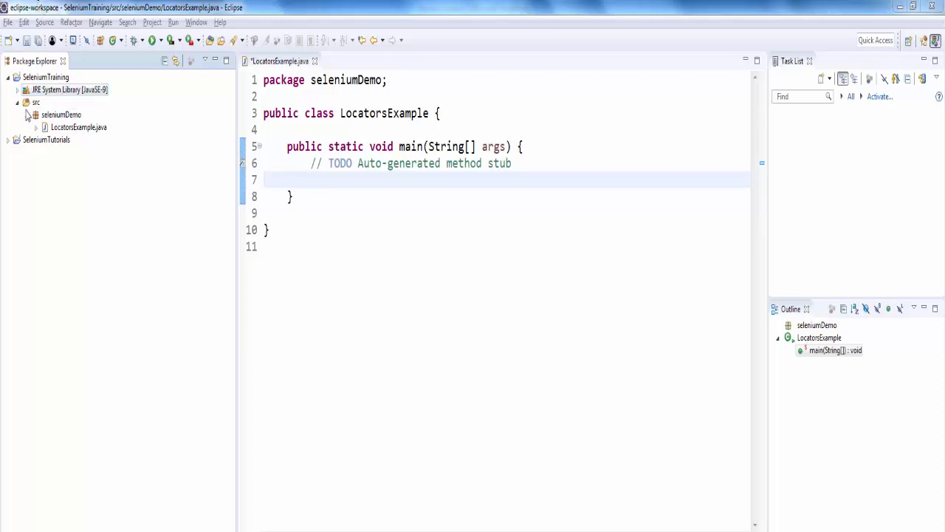
click(17, 89)
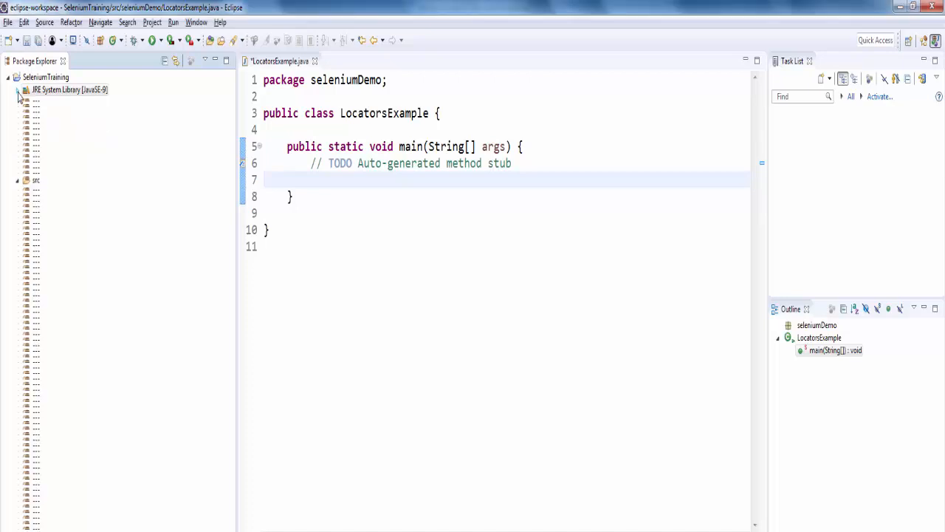
click(17, 101)
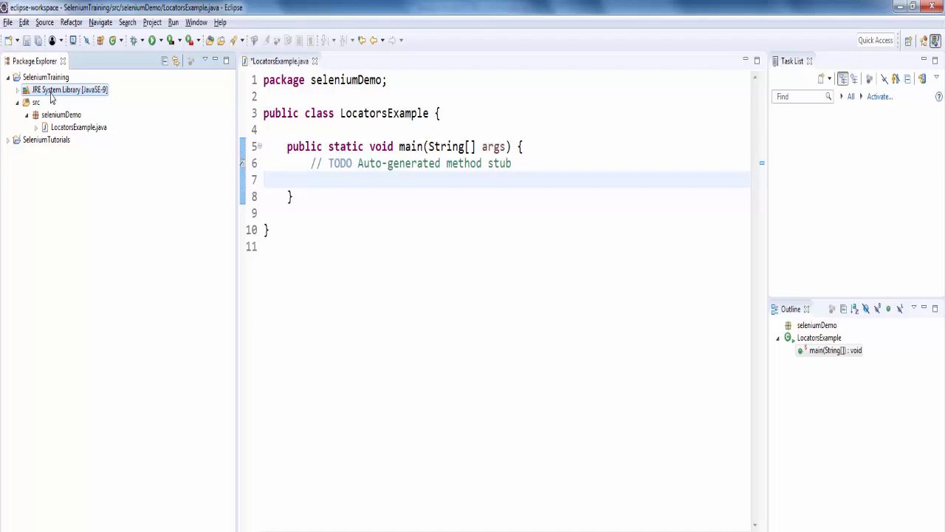
right_click(45, 77)
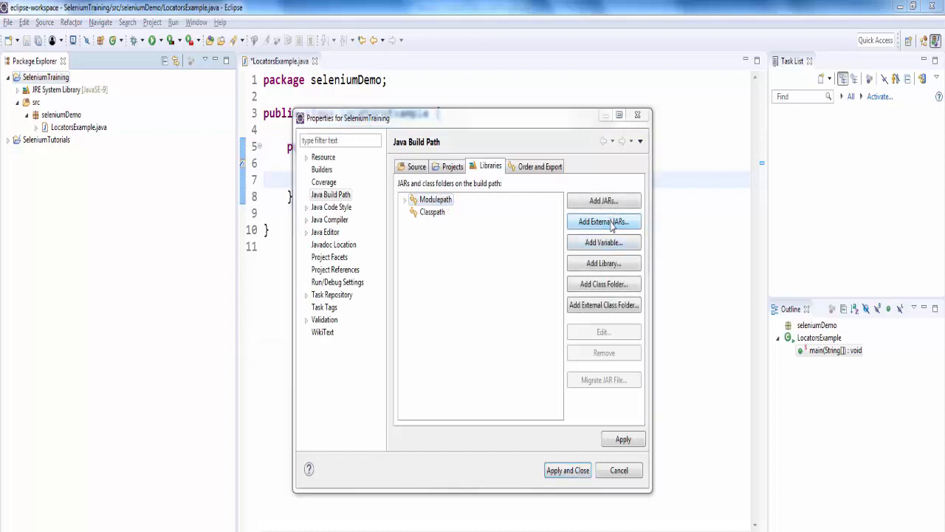
click(603, 221)
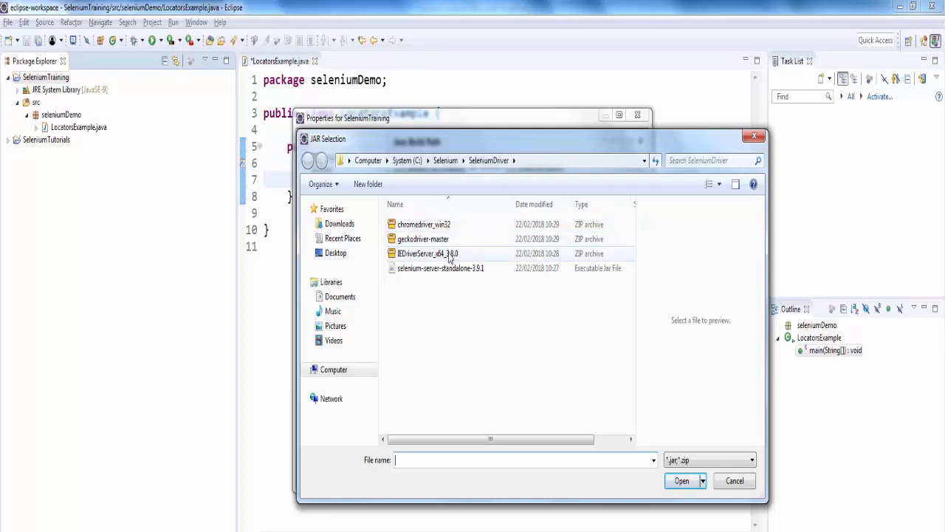
click(440, 268)
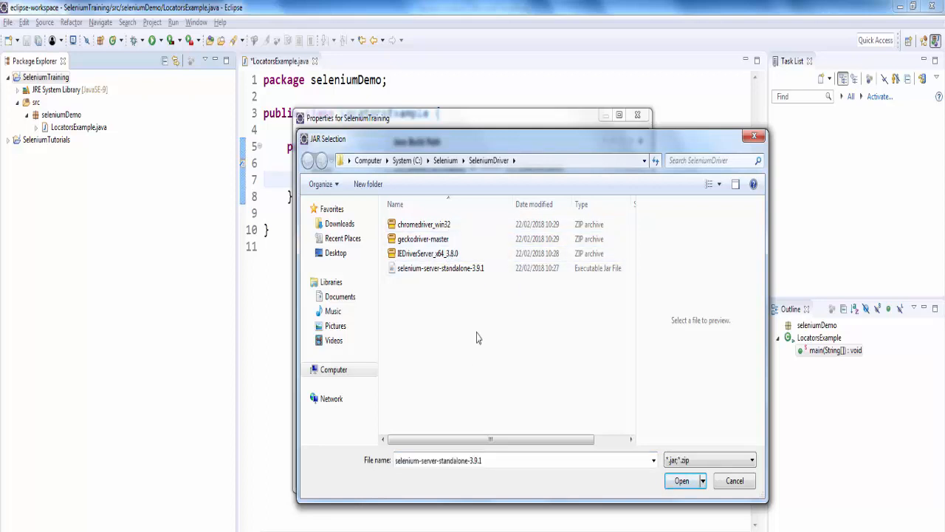
key(ctrl+a)
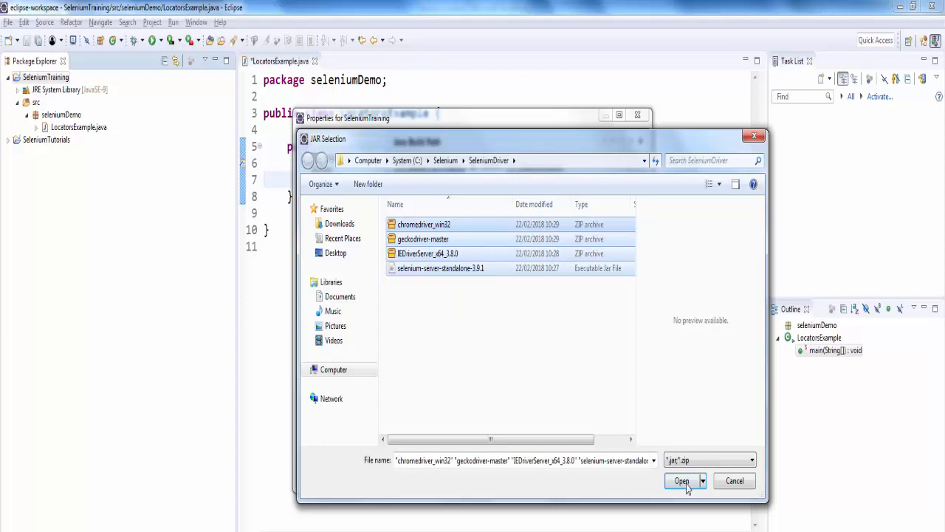
click(682, 481)
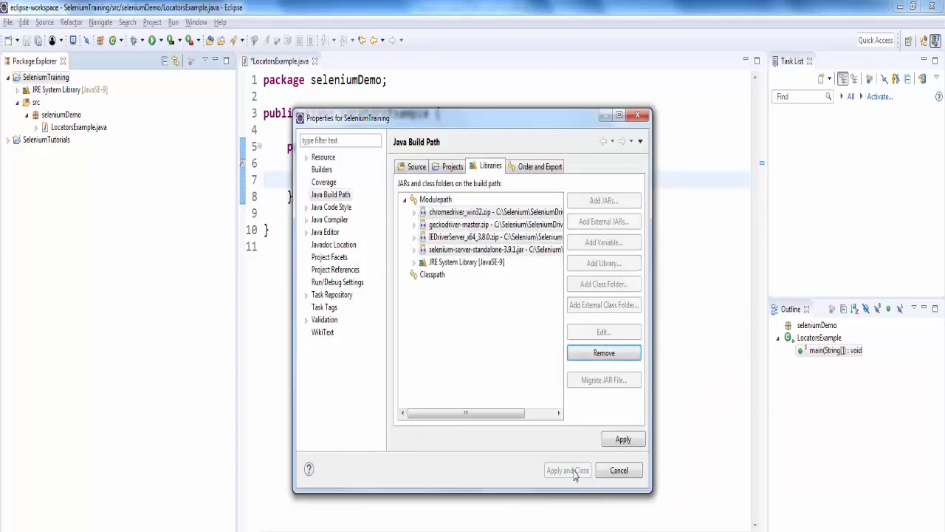
click(567, 469)
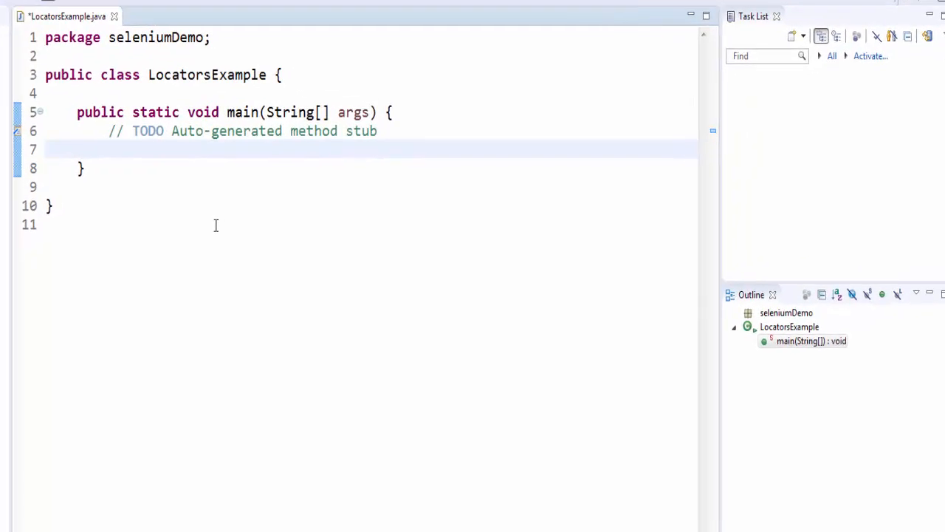
Write System.setProperty("webdriver.chrome.driver", "C:\\Selenium\\SeleniumDriver\\chromedriver.exe") in main
text(S)
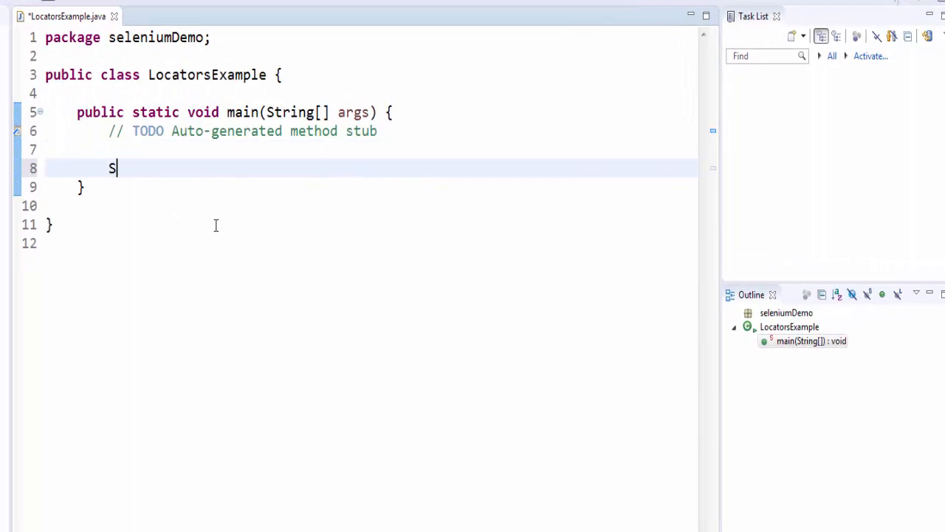
text(ystem)
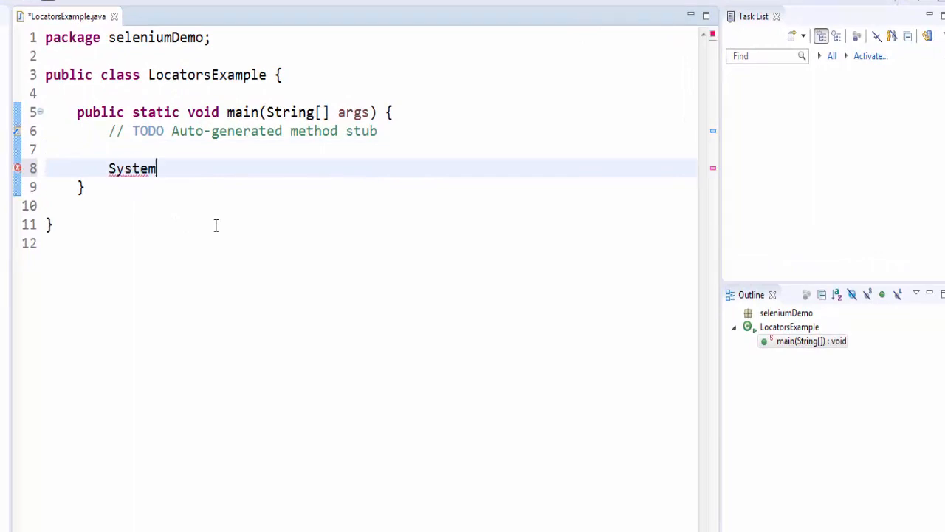
text(.setProperty(arg0, arg1)
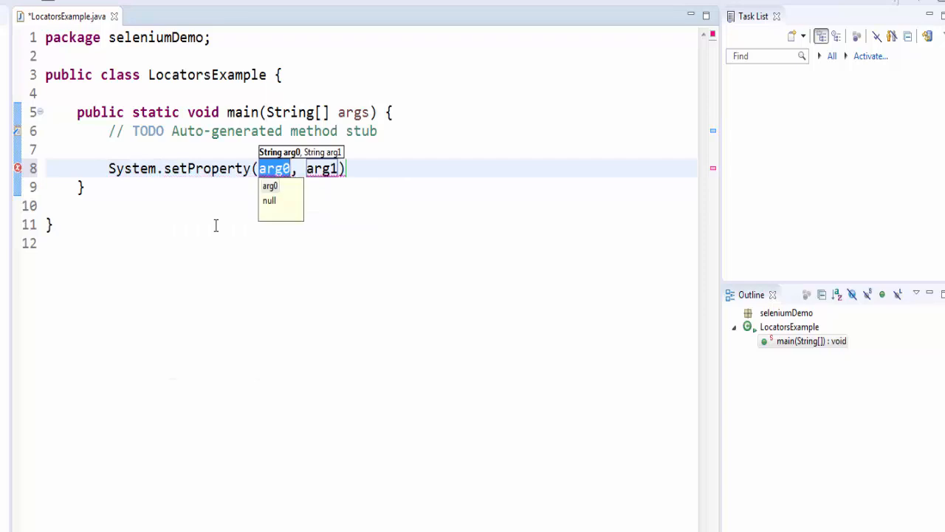
text("w)
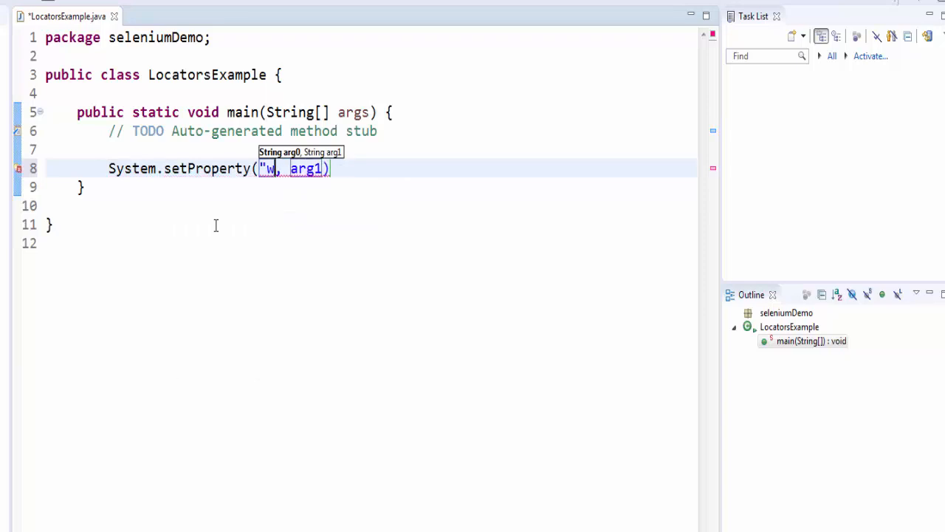
text(ebdriver.)
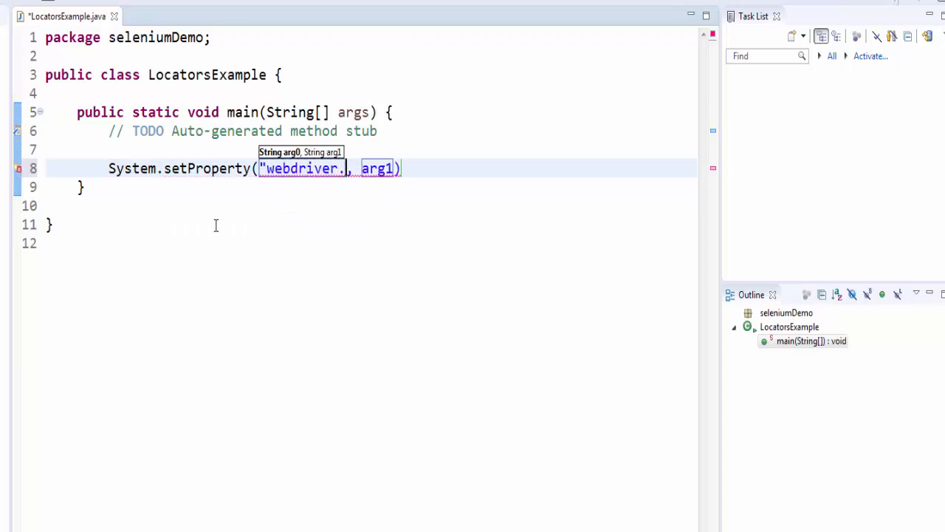
text(chrome.)
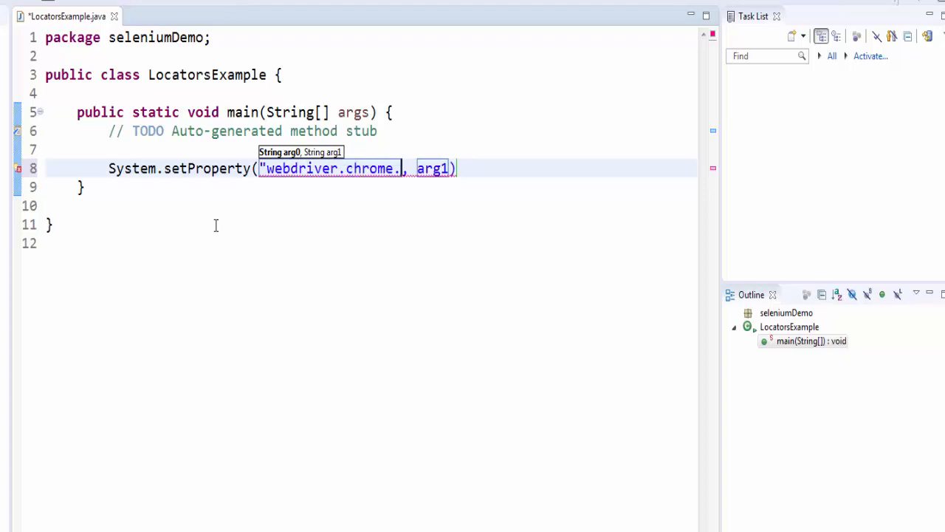
text(driver)
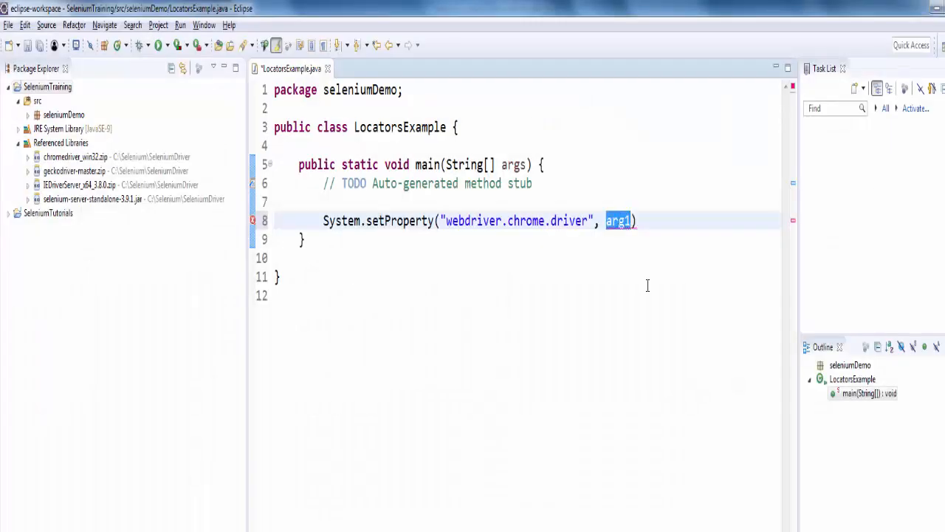
text("C:\\Selenium\\SeleniumDriver")
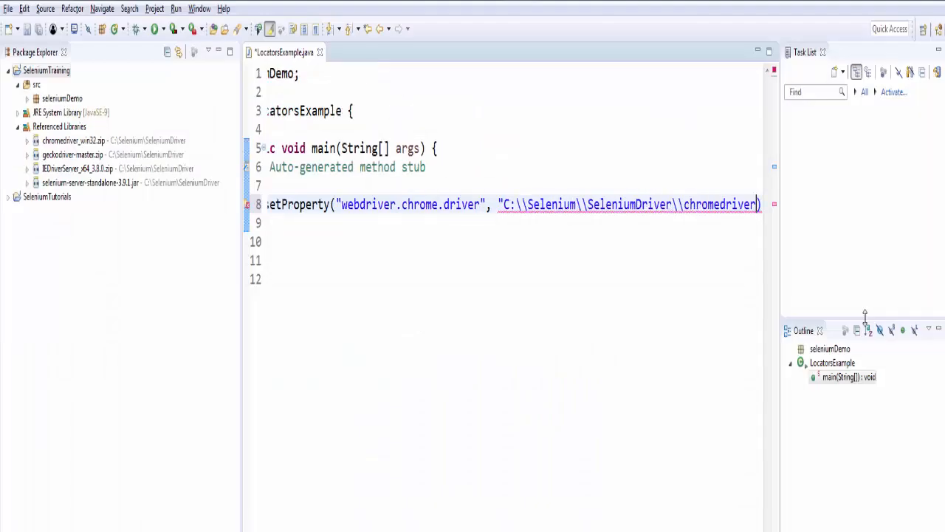
text(.exe)
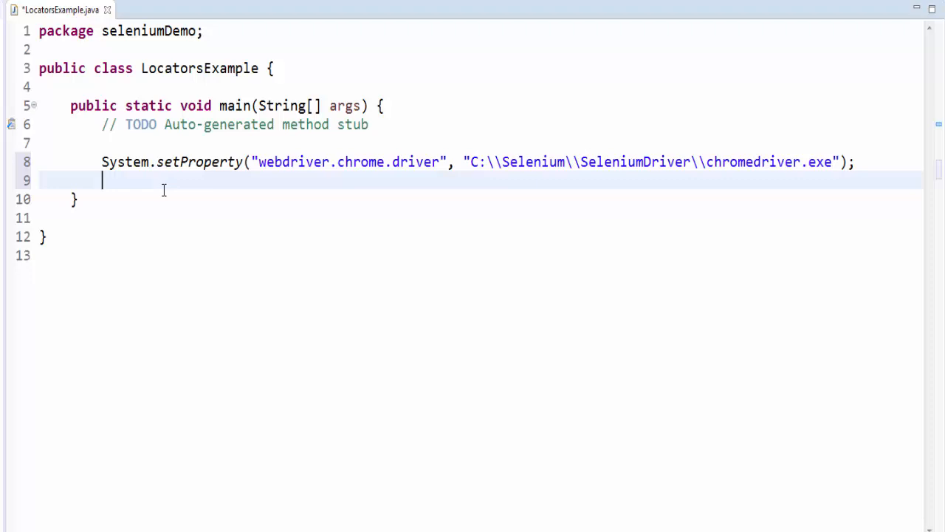
Write the line Webdriver driver = new ChromeDriver() in main
text(Webdriver)
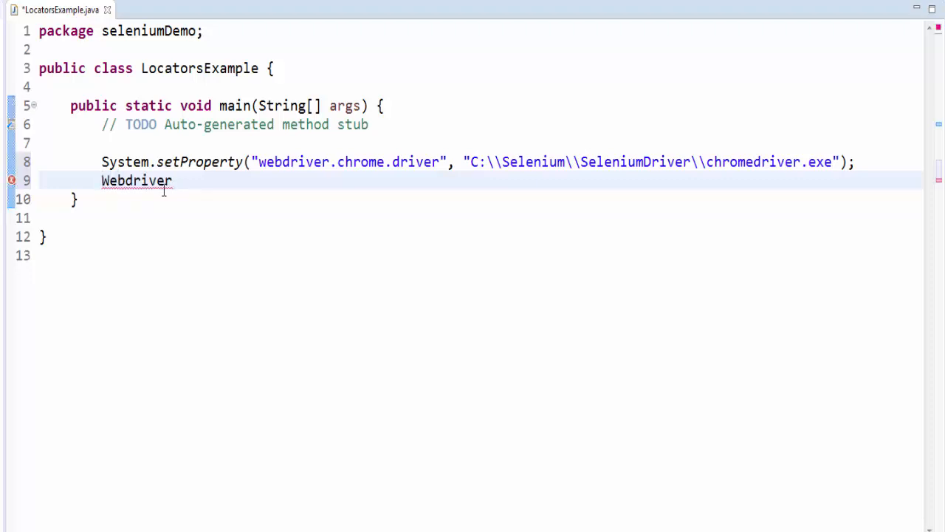
text(driv)
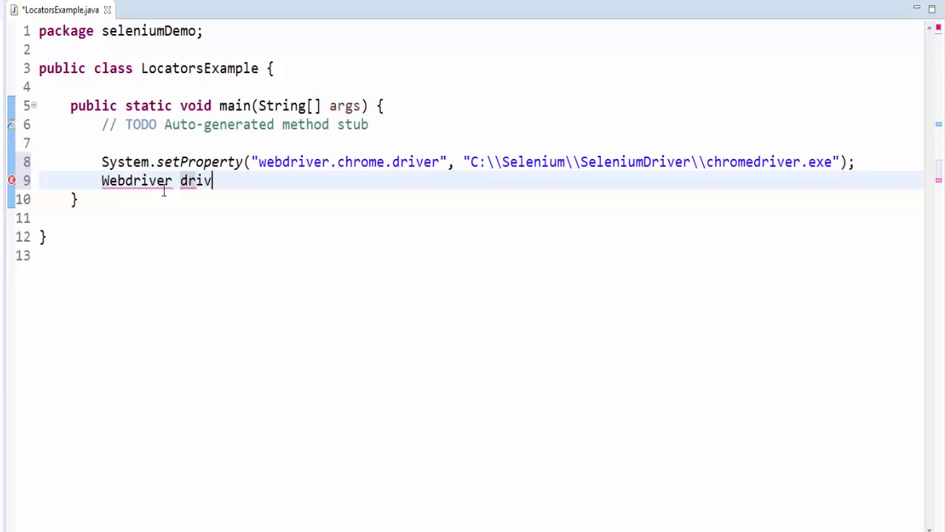
text(er)
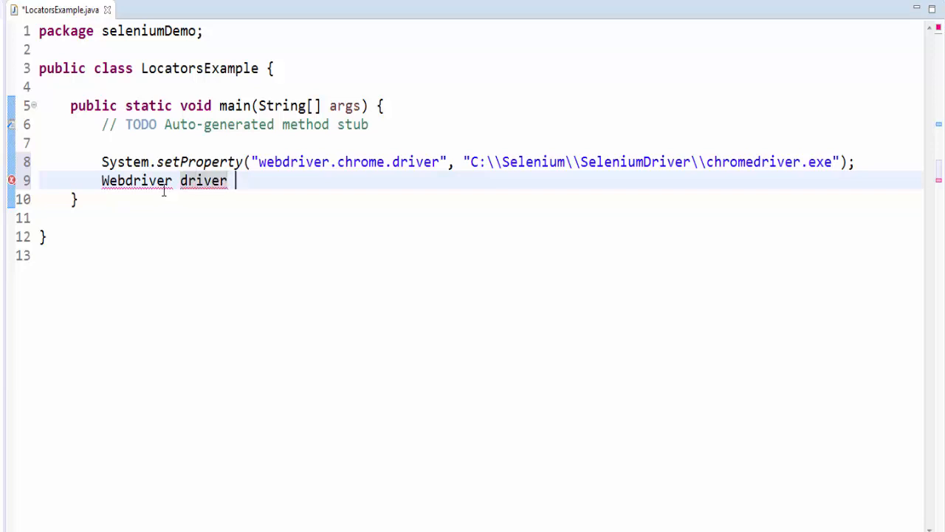
text(=)
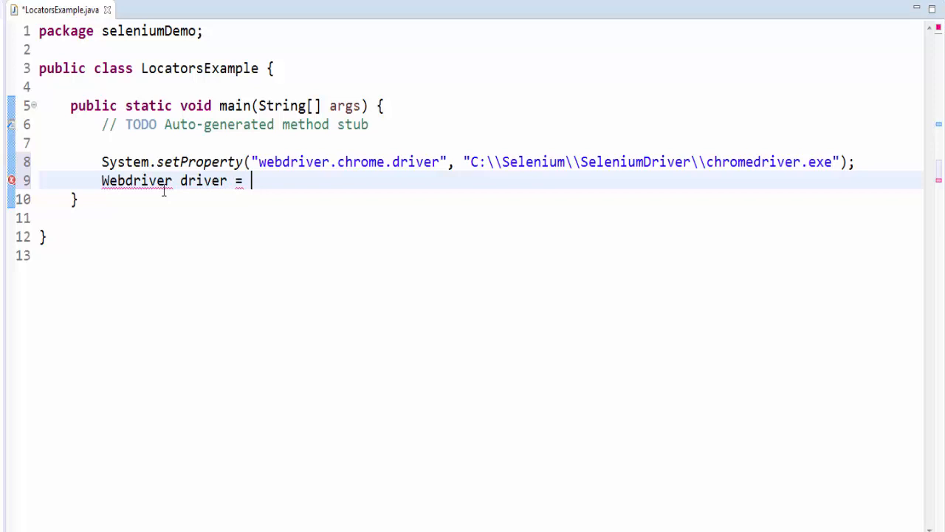
text(new Chrome)
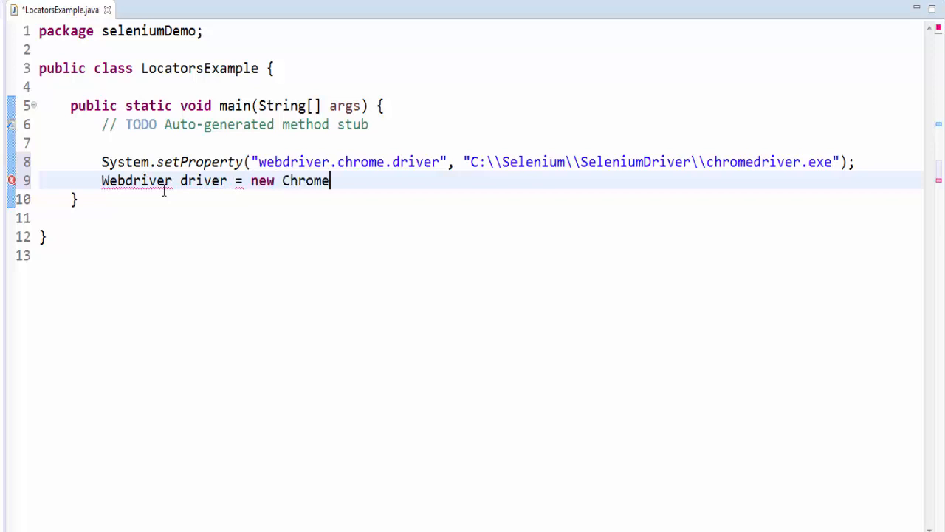
text(Driver();)
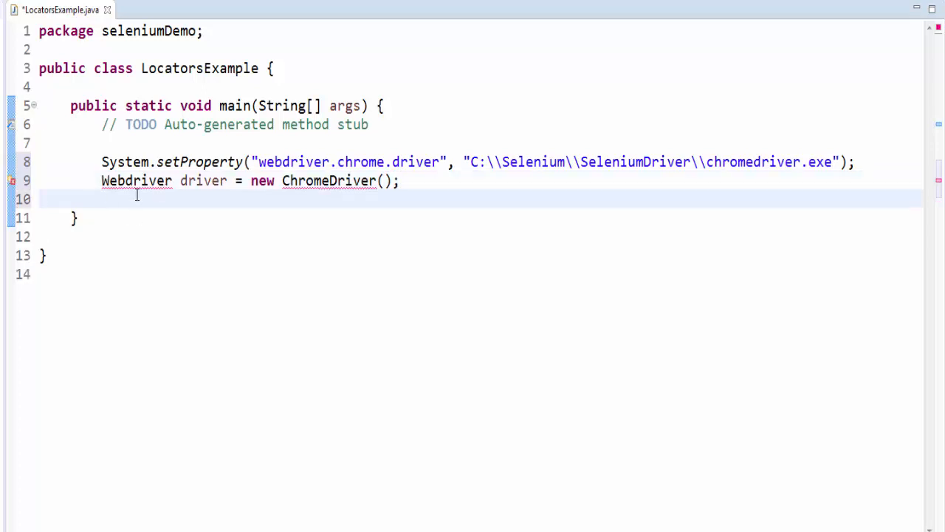
Quick-fix Webdriver to WebDriver and import ChromeDriver from org.openqa.selenium.chrome
click(103, 199)
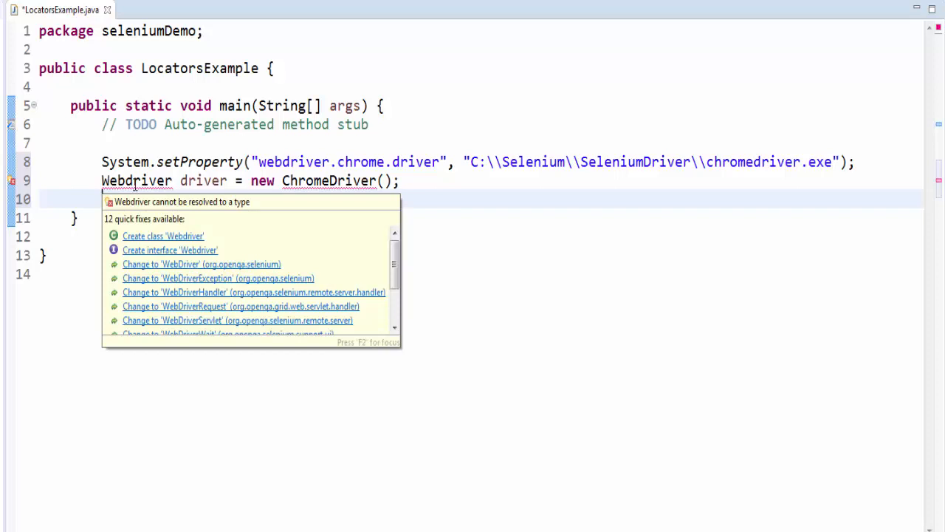
mouse_move(215, 267)
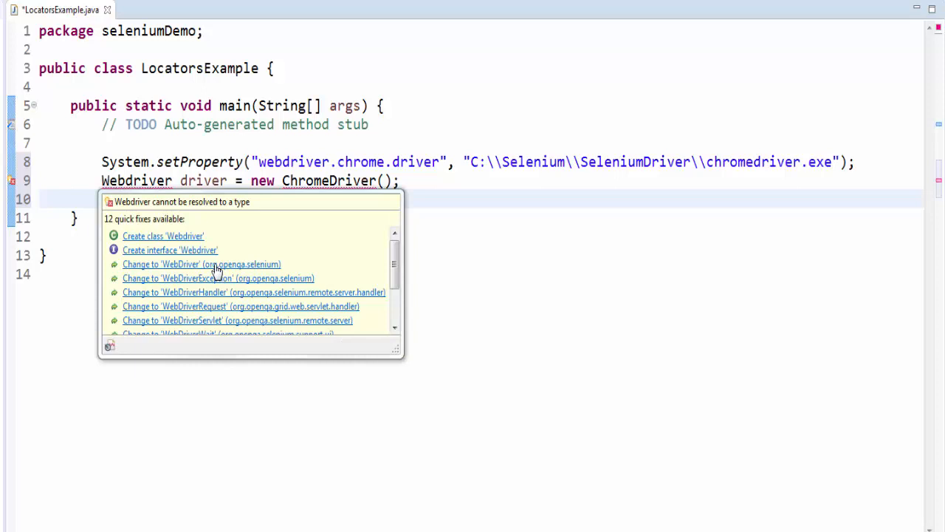
click(201, 263)
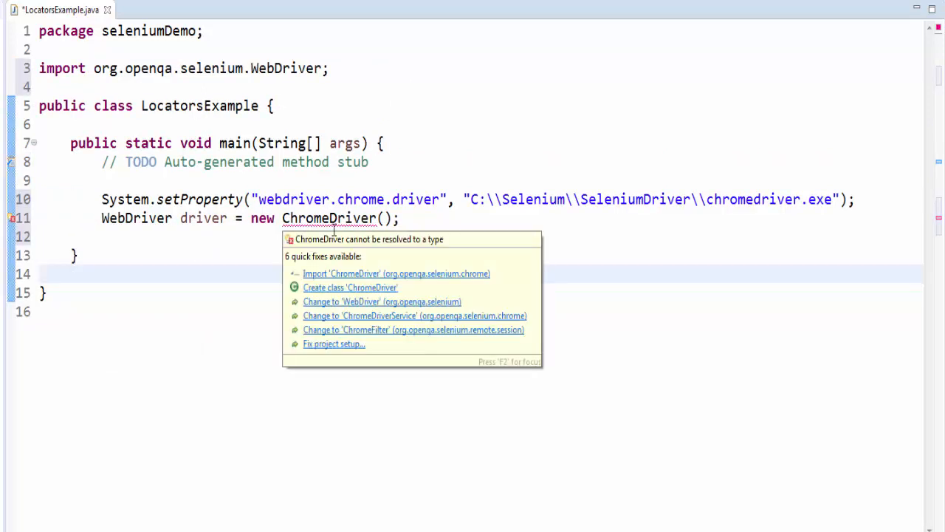
click(395, 273)
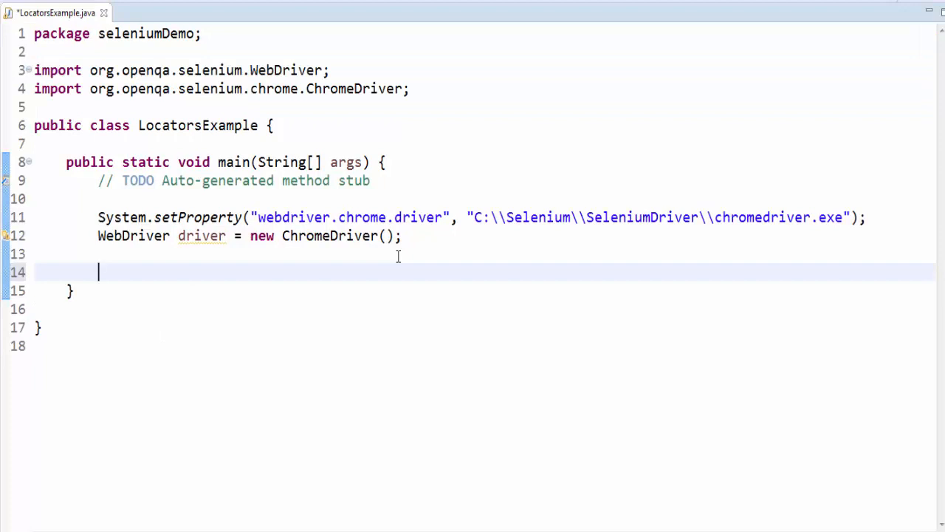
Add a driver.get call to load the Mercury Tours register page
text(driver.)
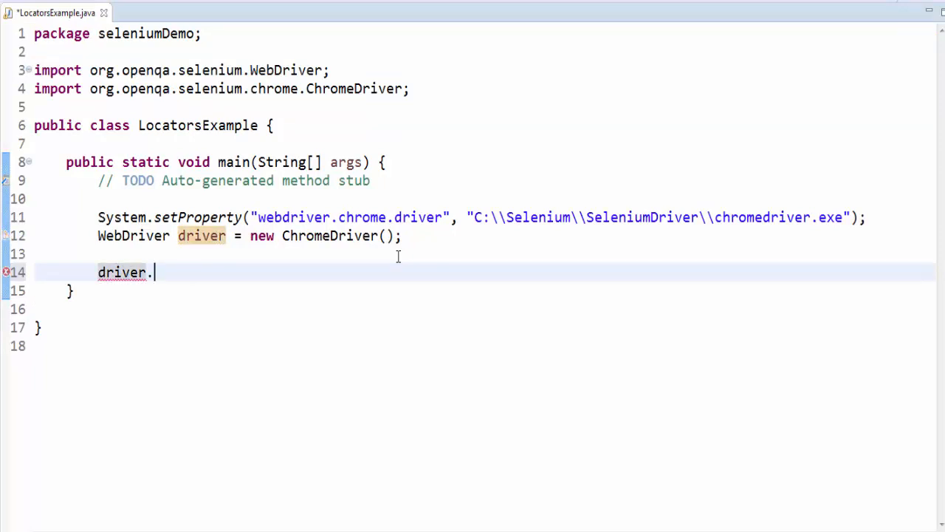
text(get("");)
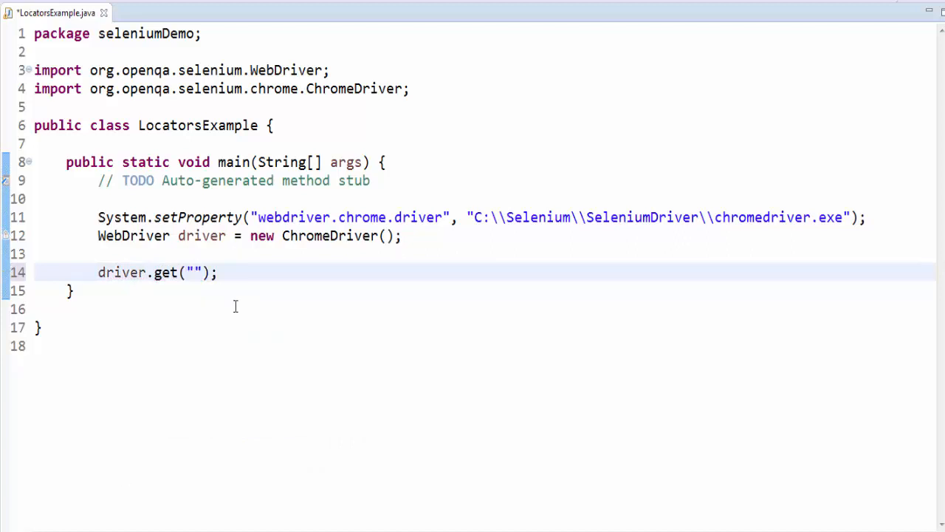
click(193, 271)
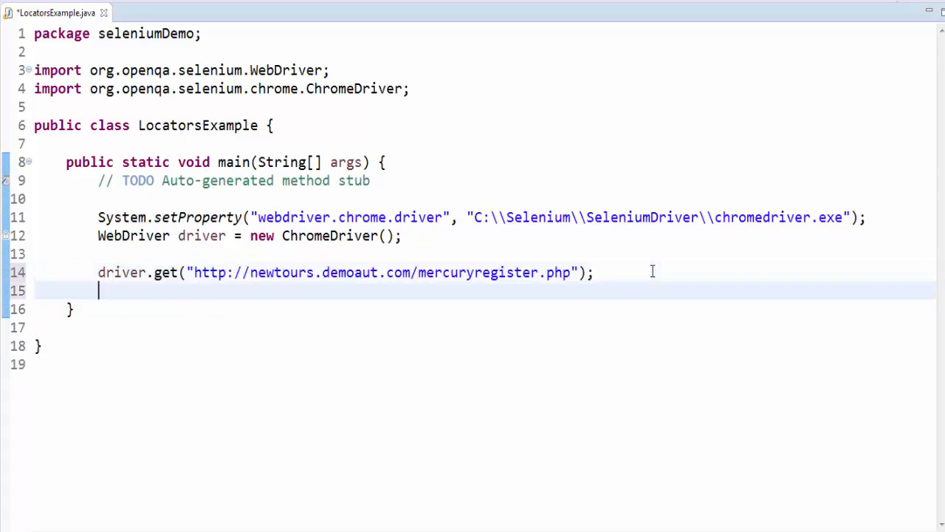
Add driver.manage().window().maximize() and run LocatorsExample as a Java application
text(driver.)
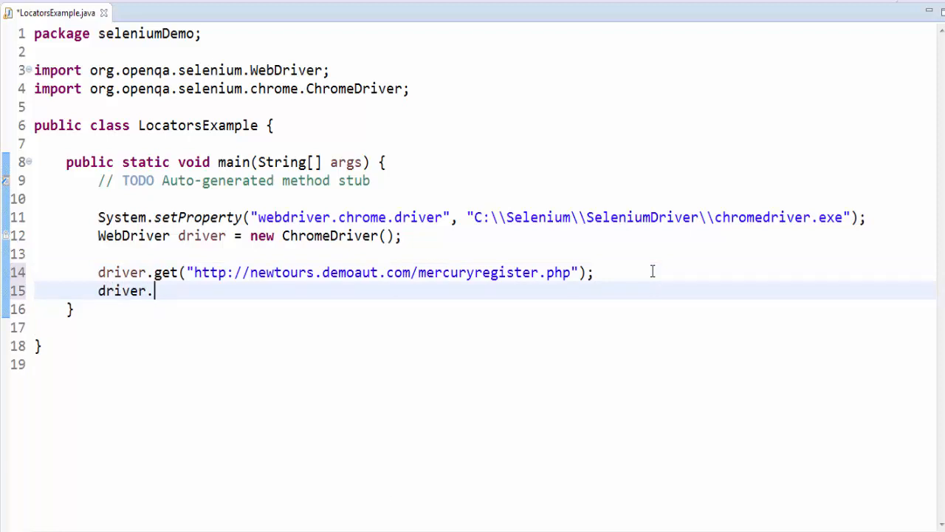
text(manage())
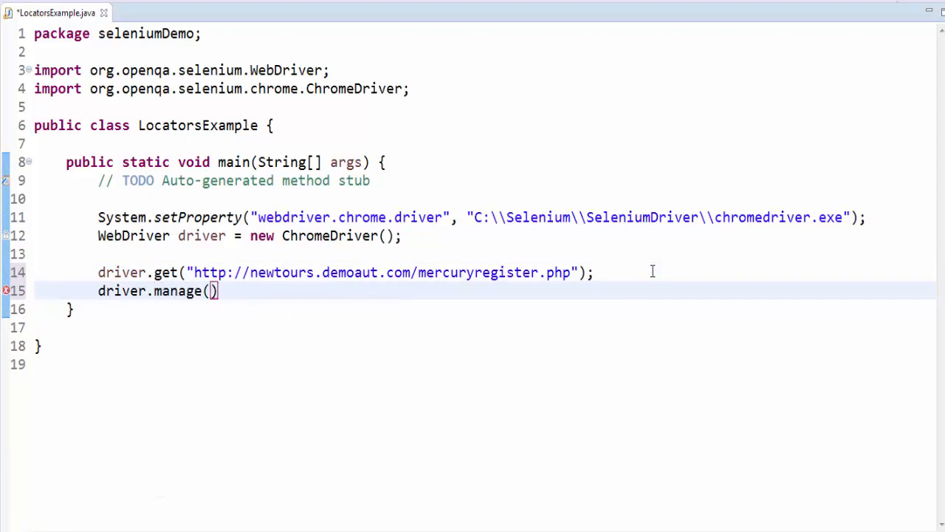
text(.window())
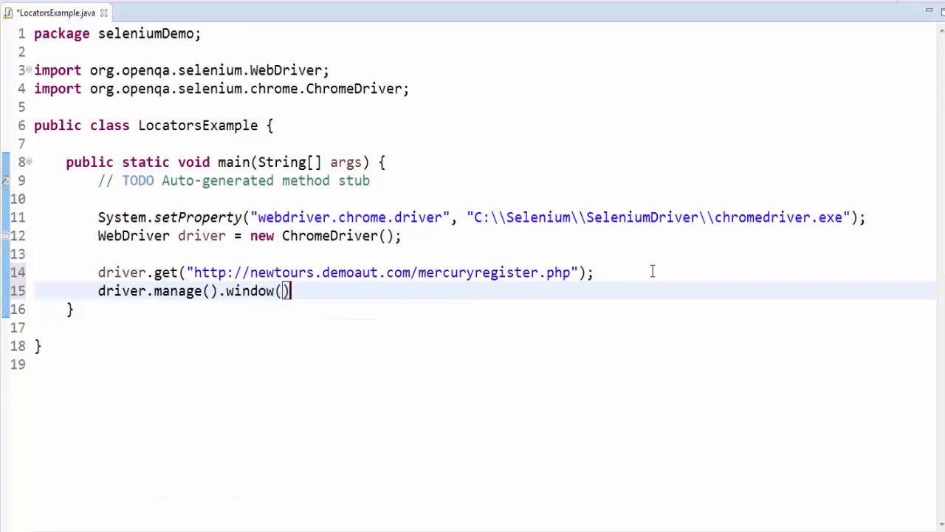
text(.ma)
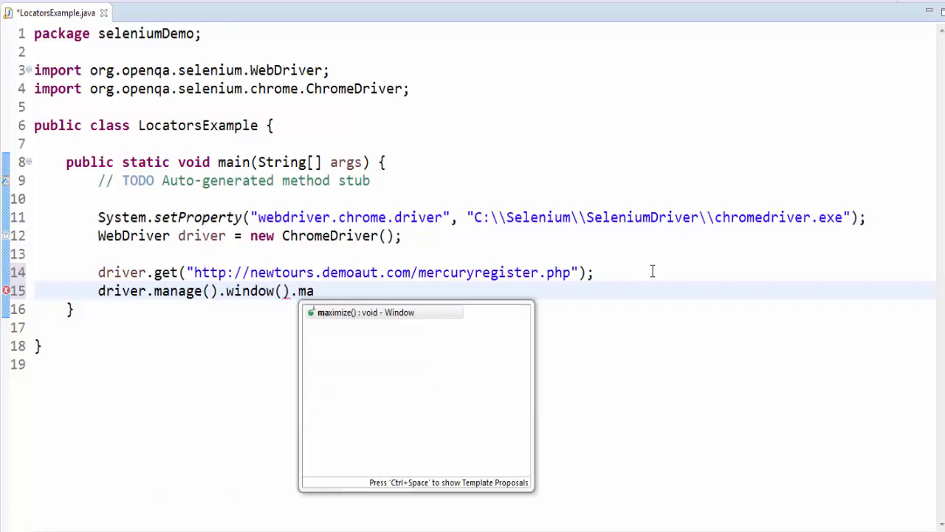
click(175, 3)
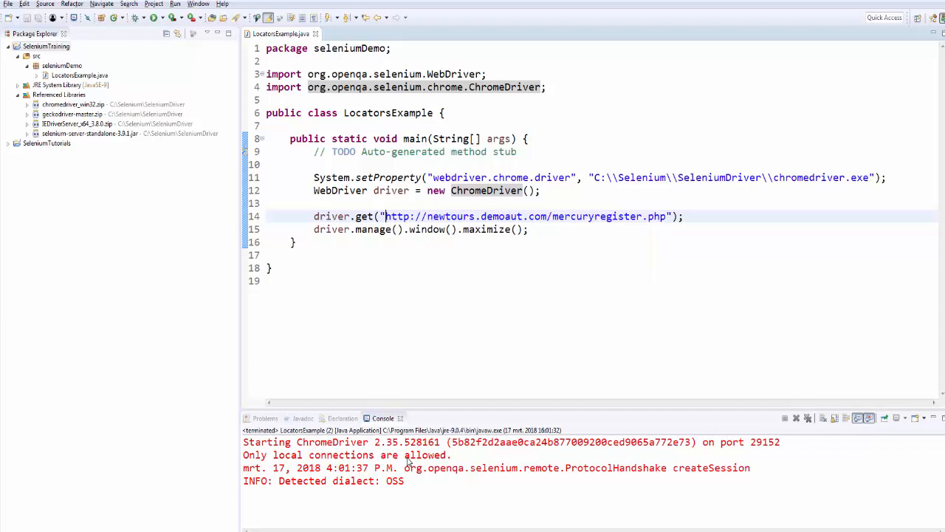
Close the Console and add two blank lines after driver.manage().window().maximize()
drag(314, 215, 528, 229)
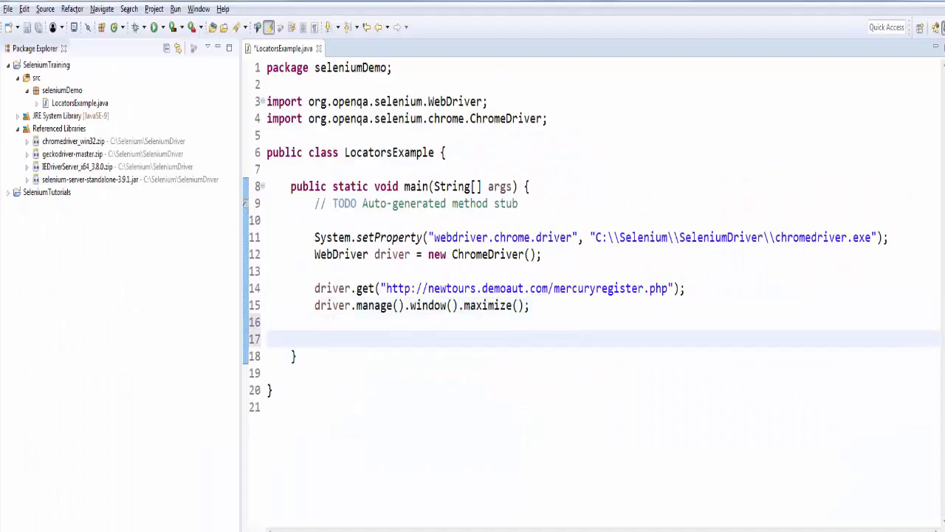
Add the comment '//Example of Name Locator', then focus Chrome's First Name field
text(//Example of Name Locator)
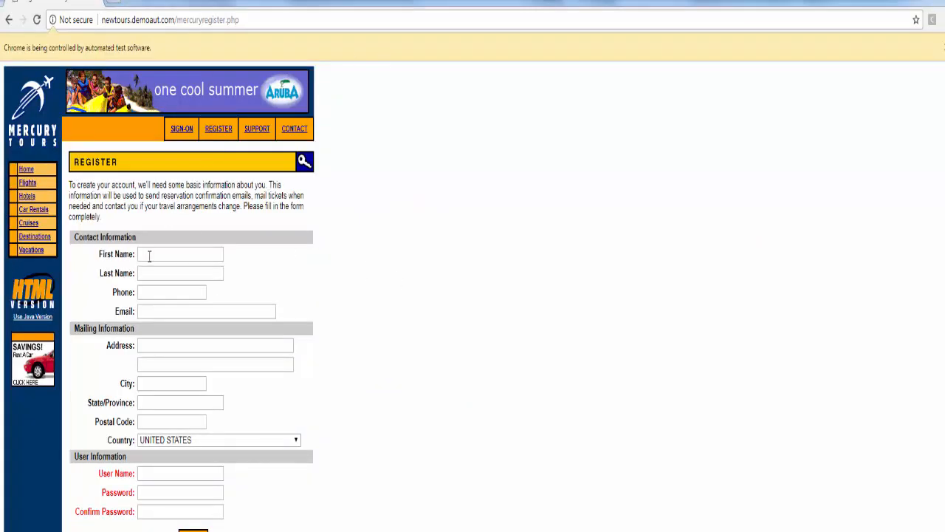
click(180, 273)
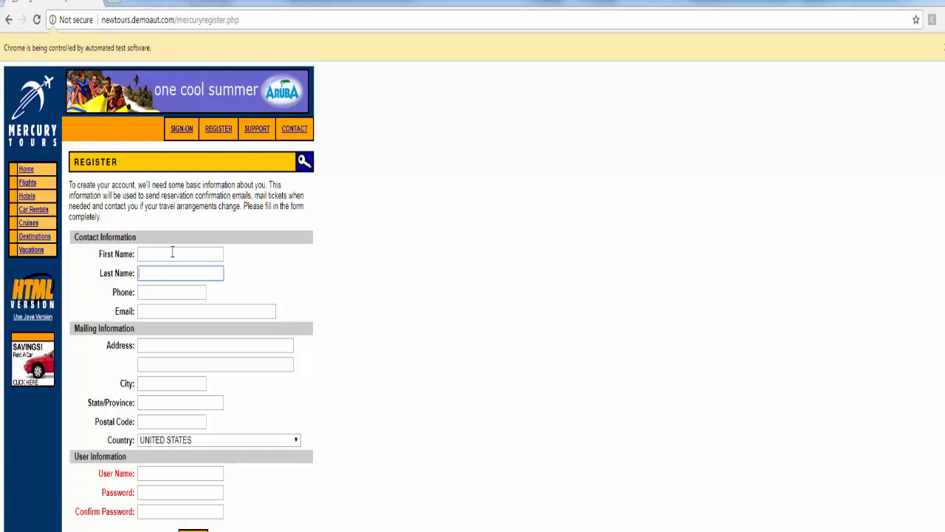
click(180, 253)
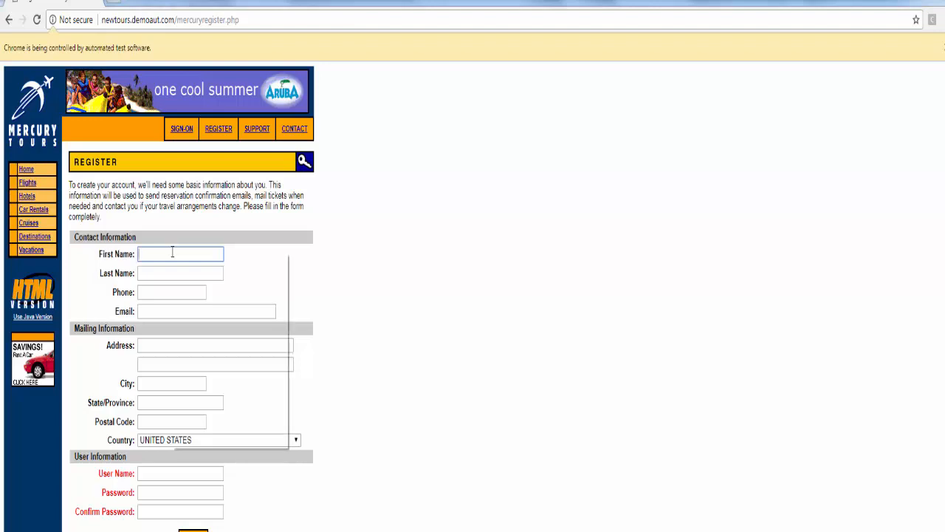
Inspect the First Name field to see its input with name firstName
right_click(181, 253)
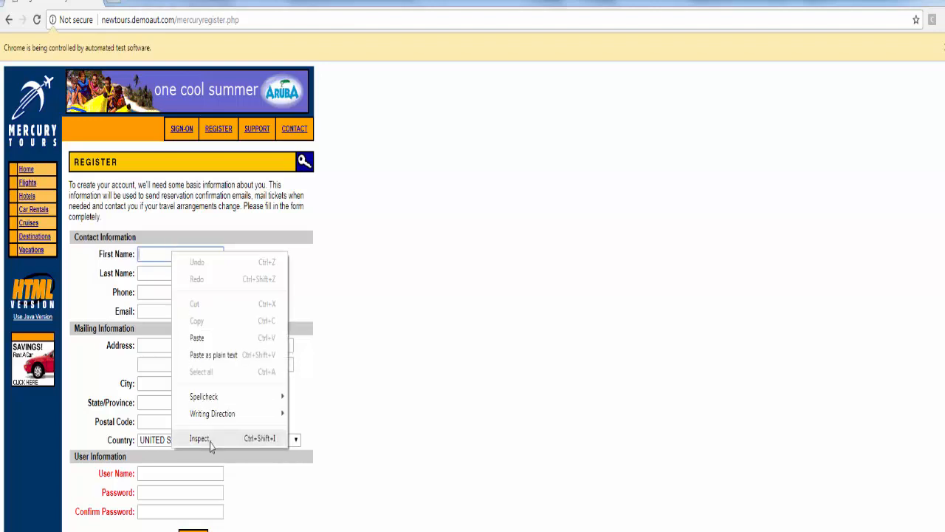
click(199, 437)
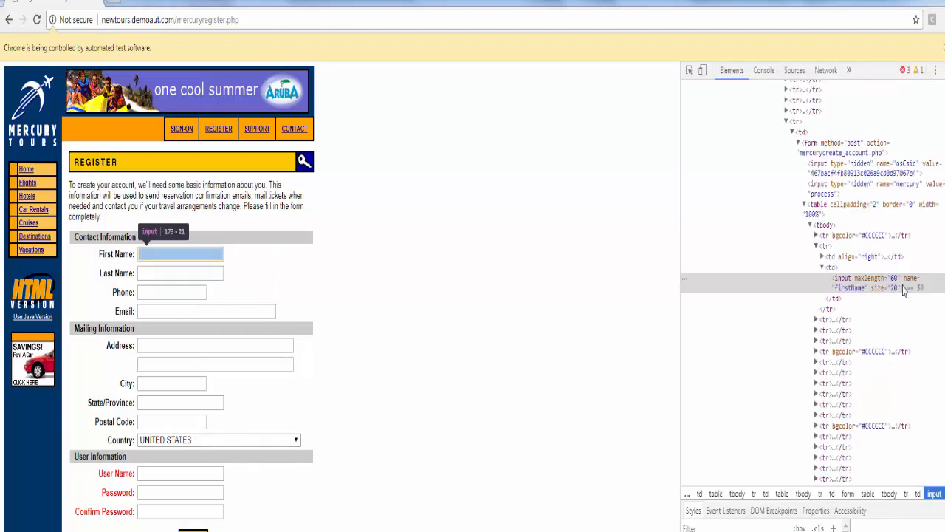
mouse_move(853, 292)
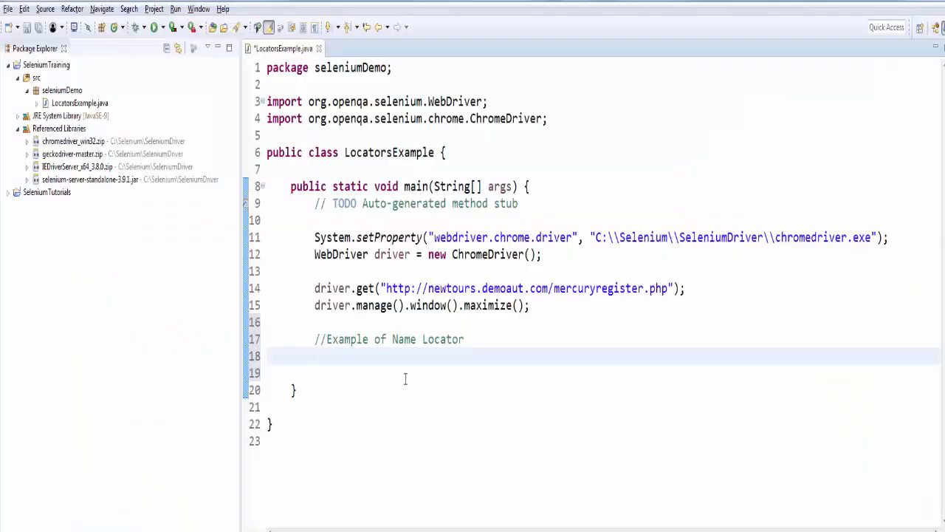
text(driver)
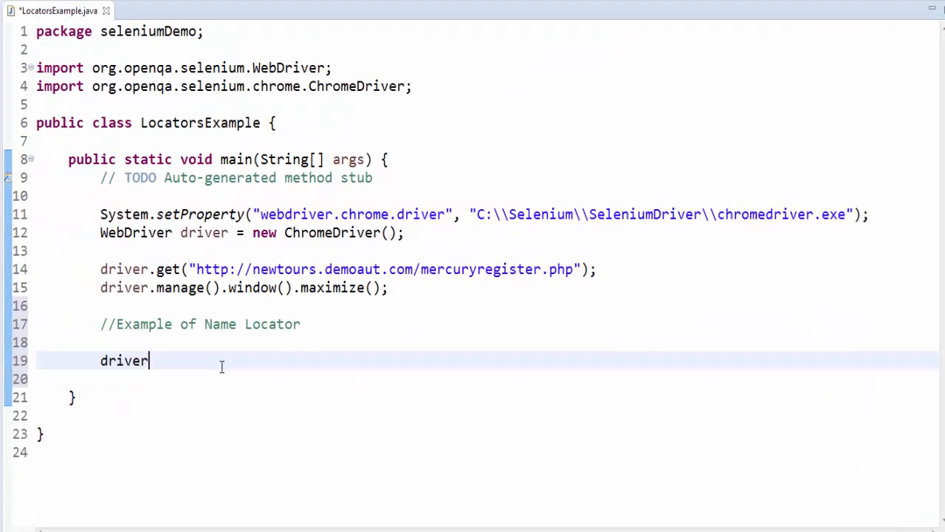
text(.findElement(By)
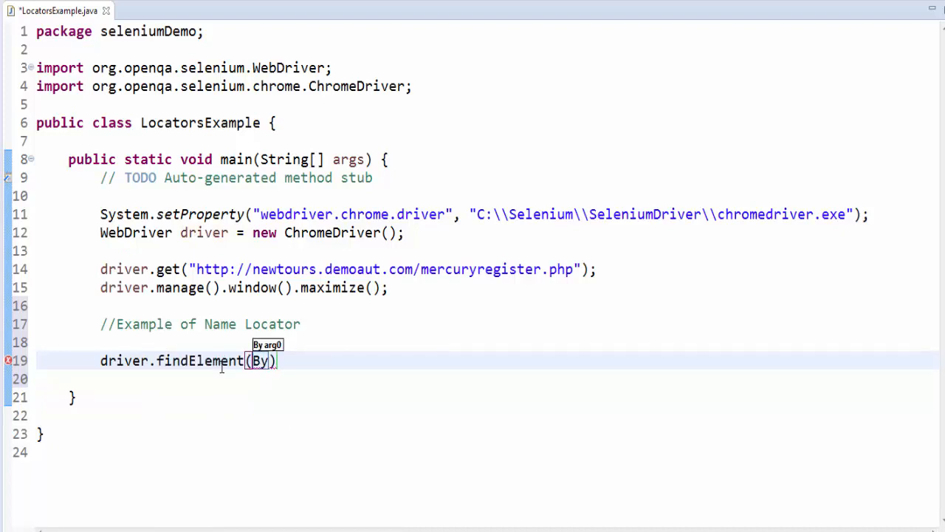
text(.)
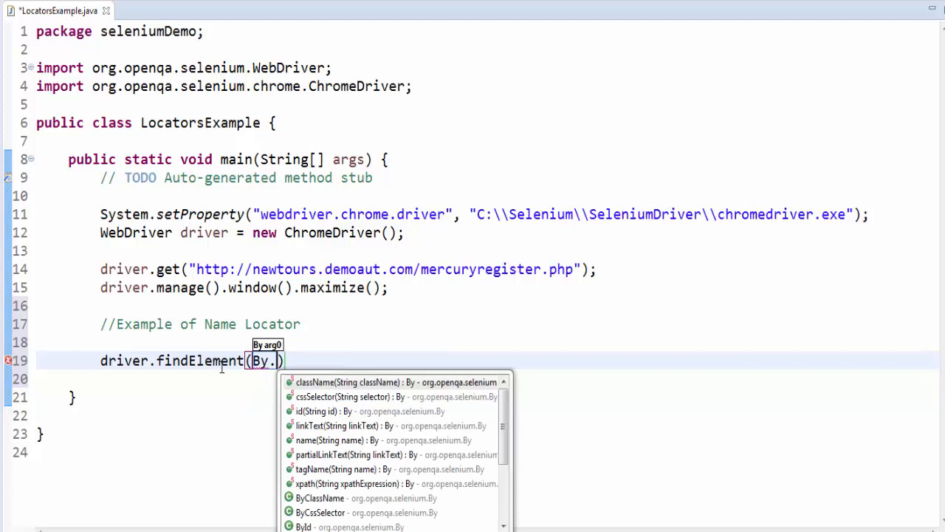
mouse_move(383, 440)
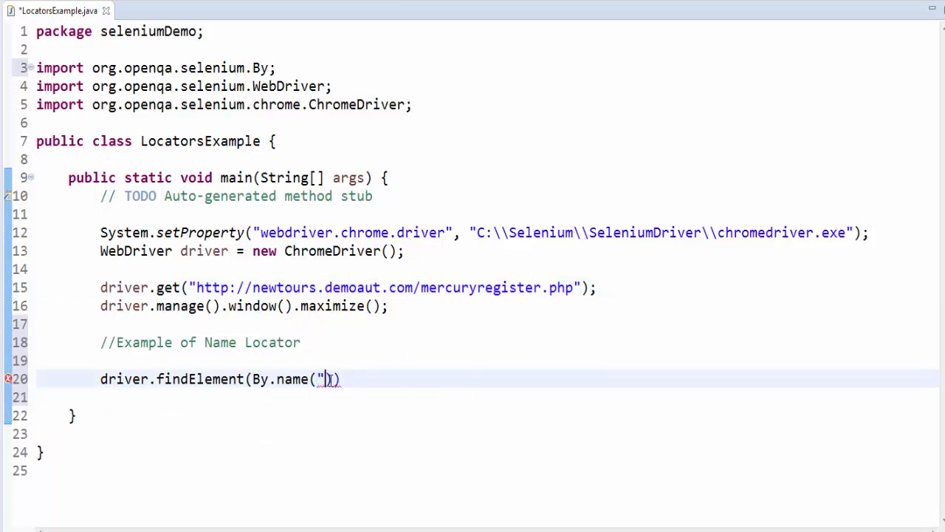
text(firstName)
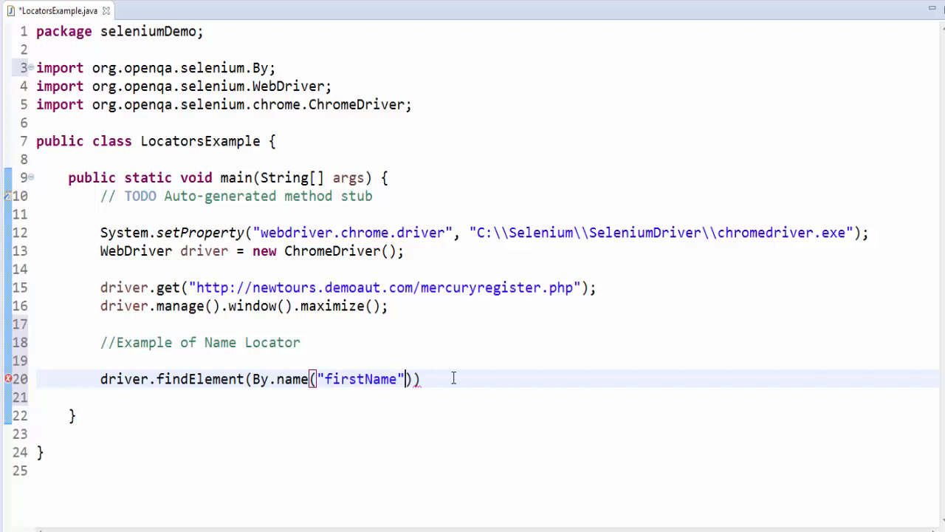
text(.sendKeys(arg0);)
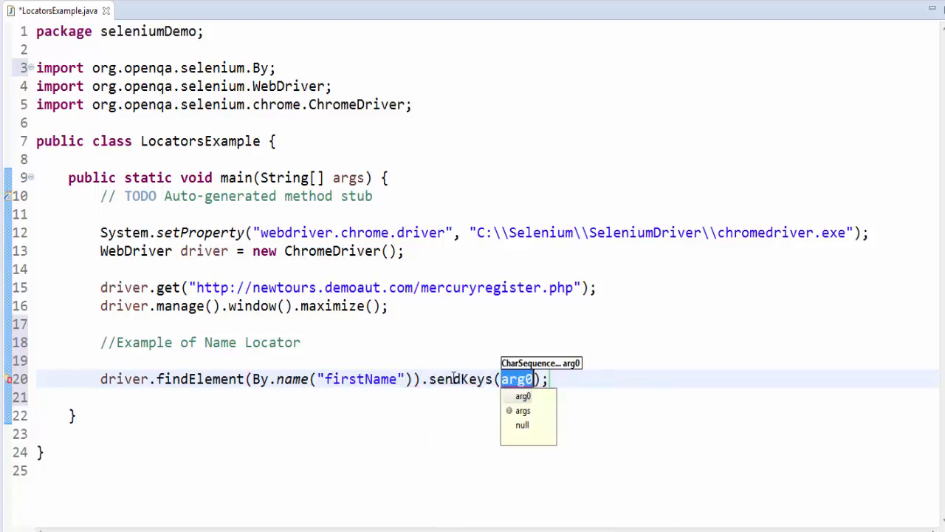
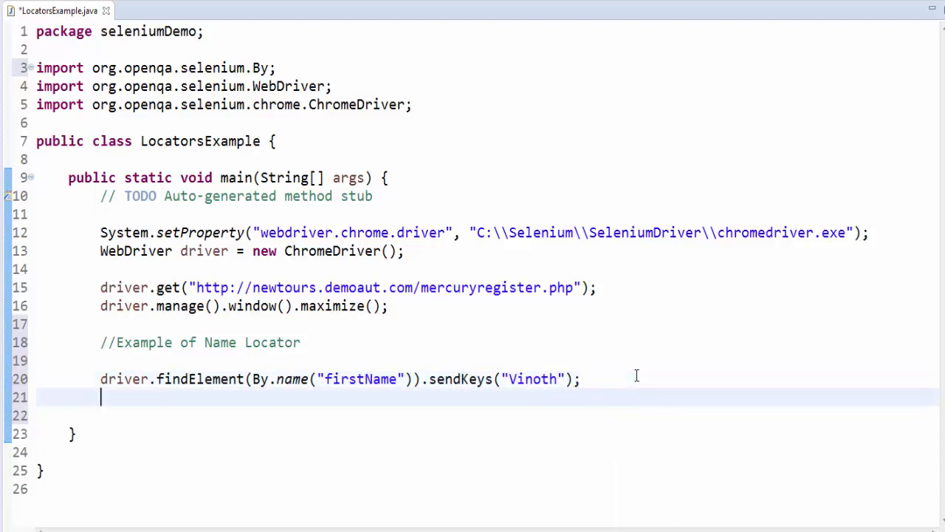
text(driver)
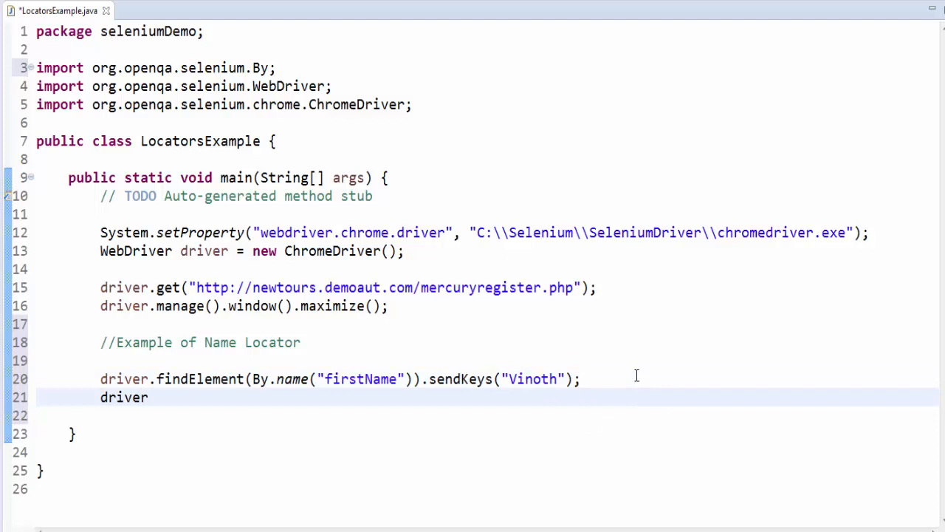
text(.findElement(By)
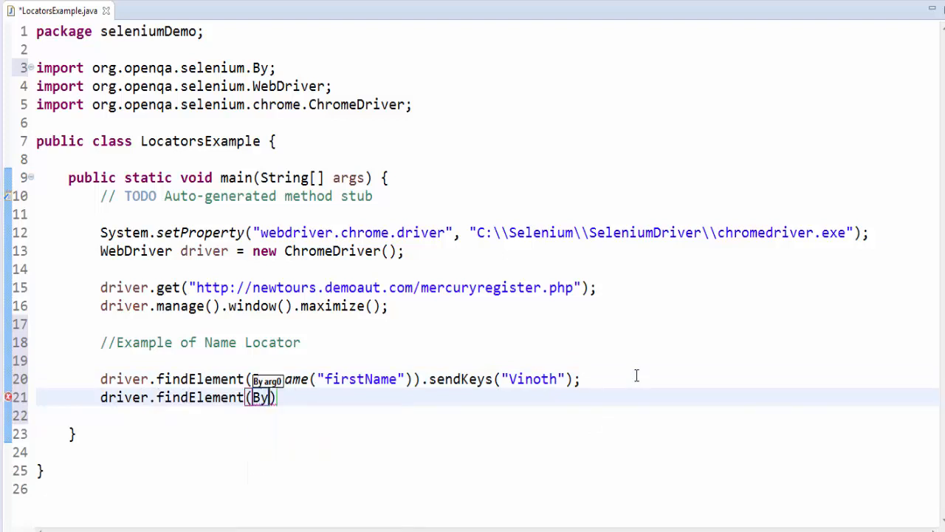
text(.name("lastName)
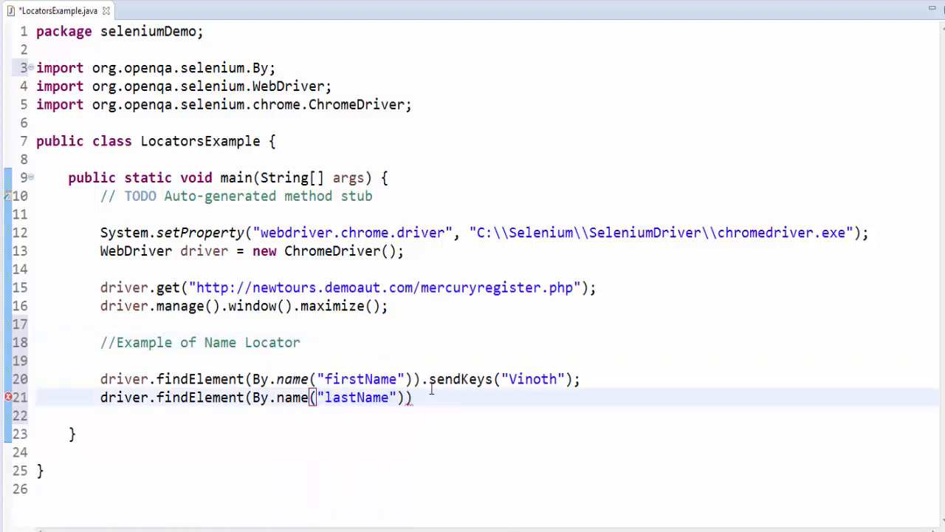
text(.)
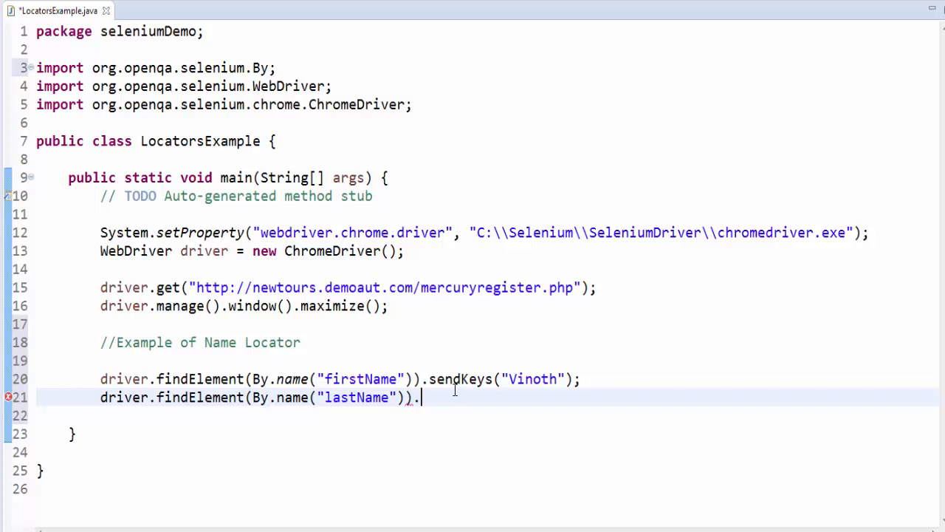
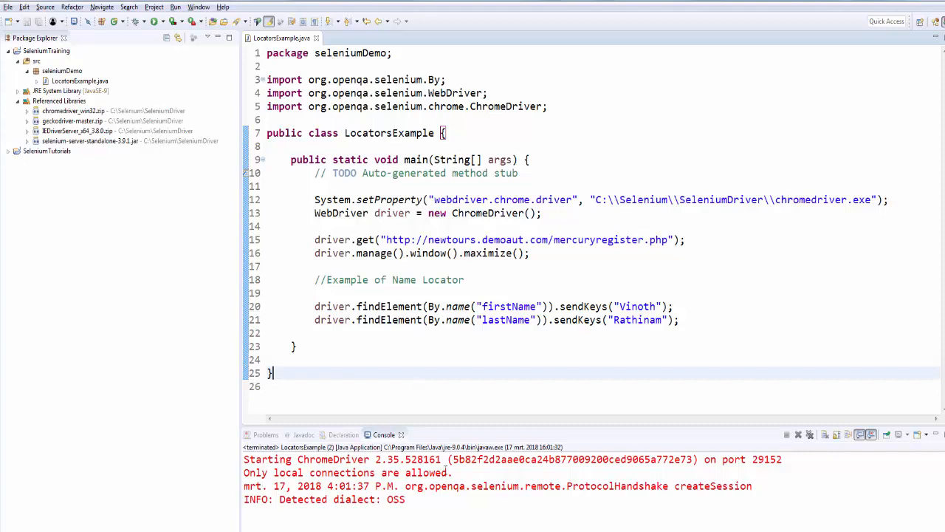
Clear the console and add a '// Example of ID Locator' comment below lastName
click(495, 347)
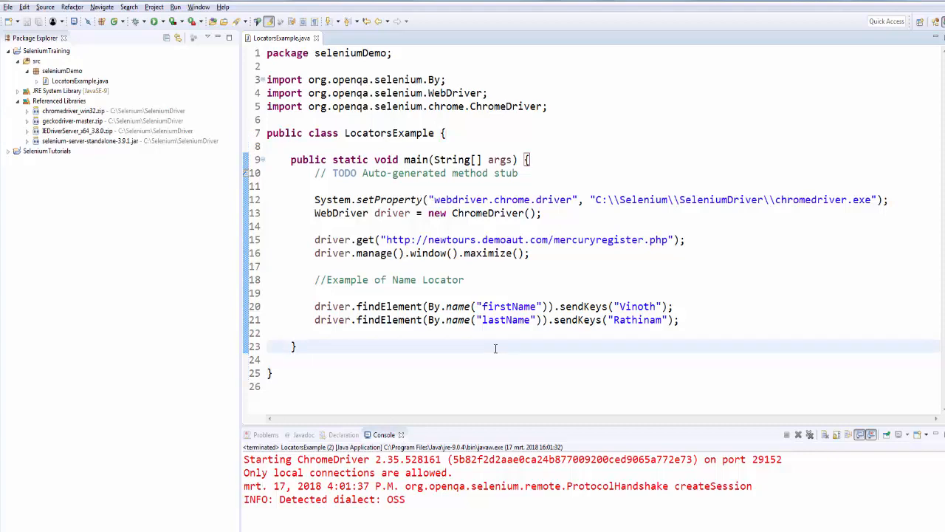
click(175, 7)
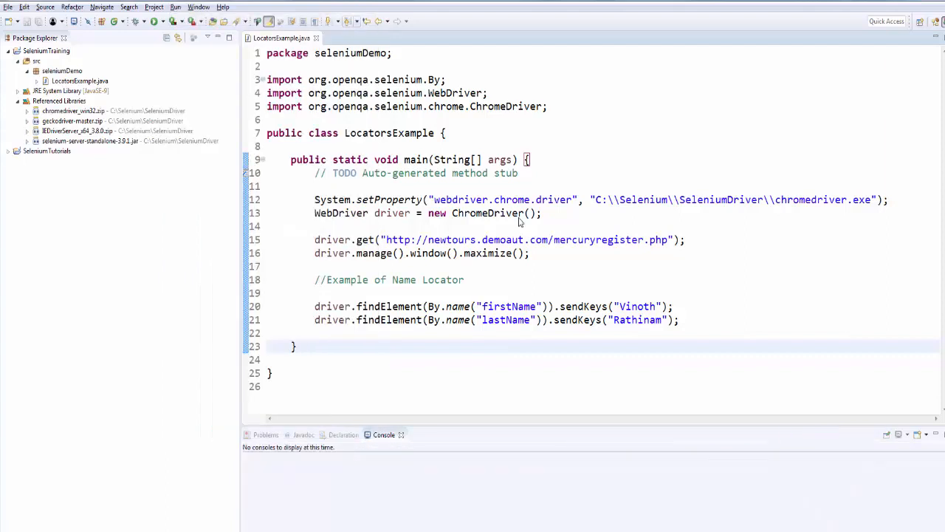
click(175, 20)
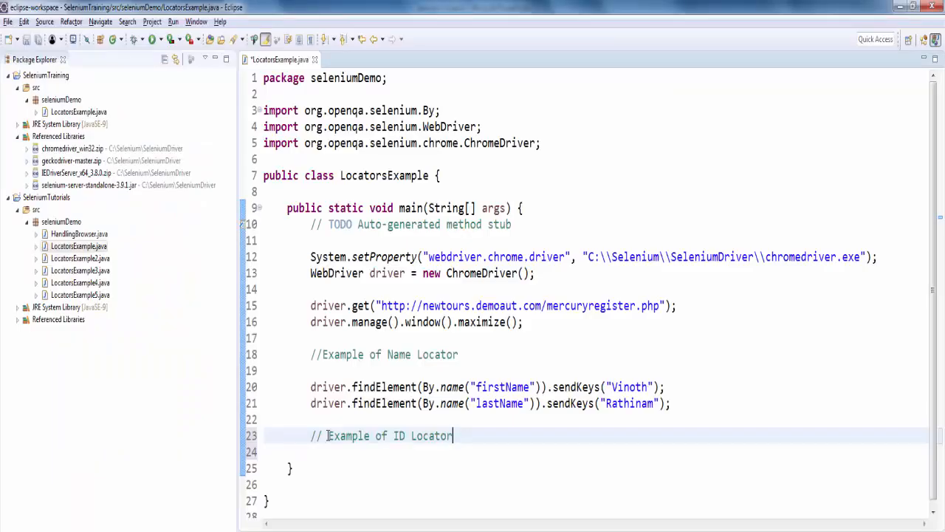
Inspect the User Name field, note id userName in Notepad, then inspect Email
key(Return)
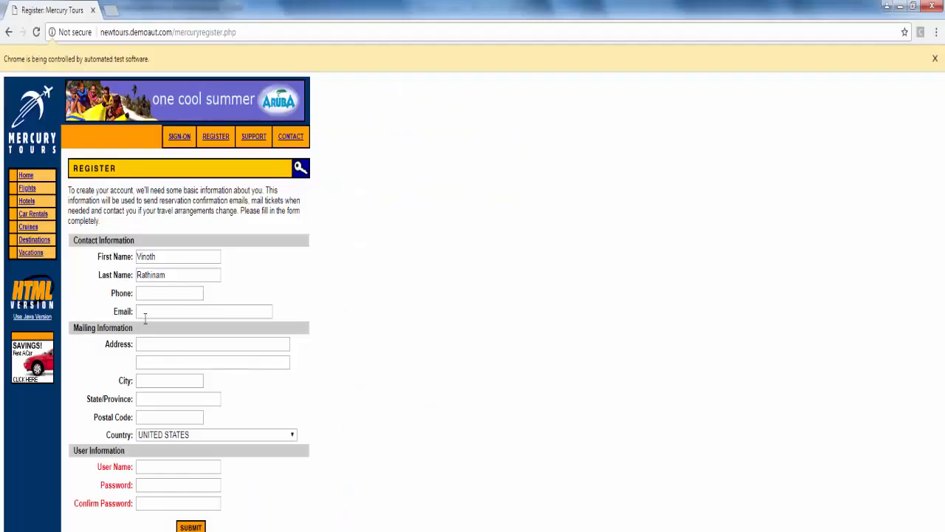
click(204, 311)
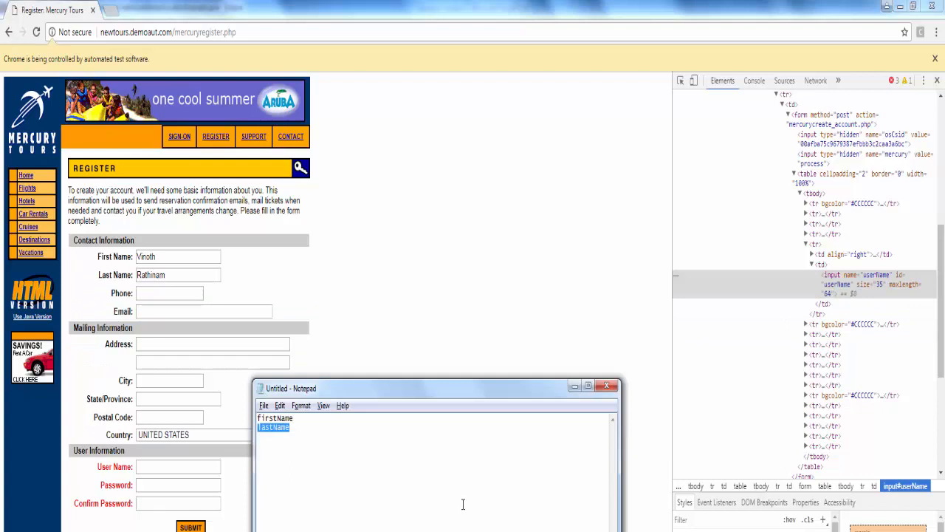
text(userName)
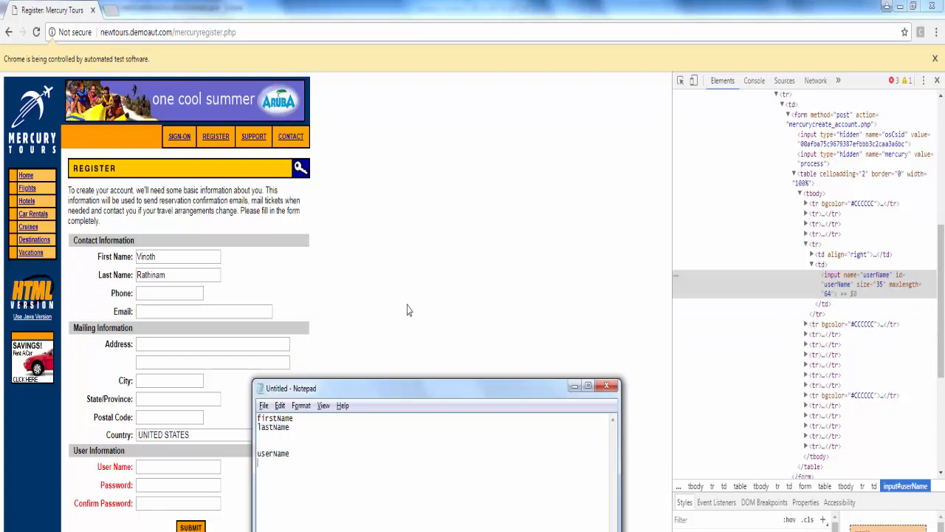
right_click(177, 466)
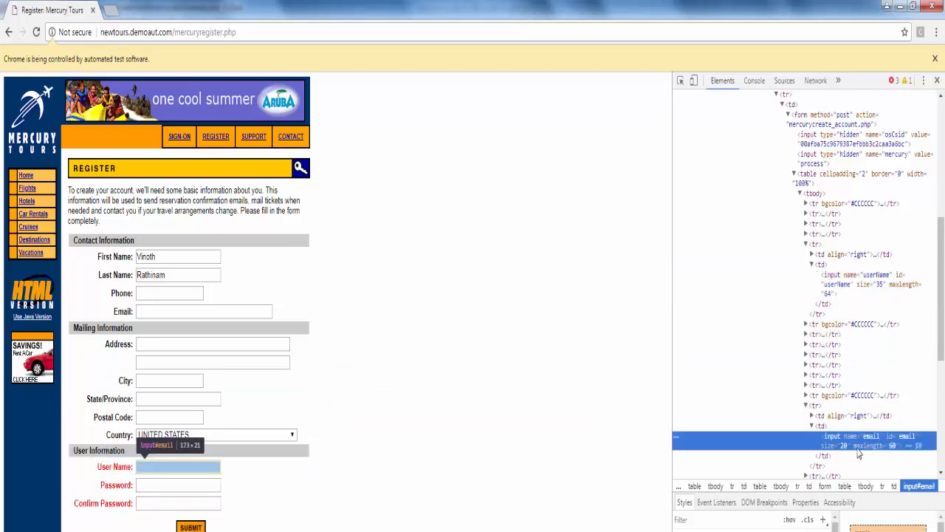
mouse_move(909, 443)
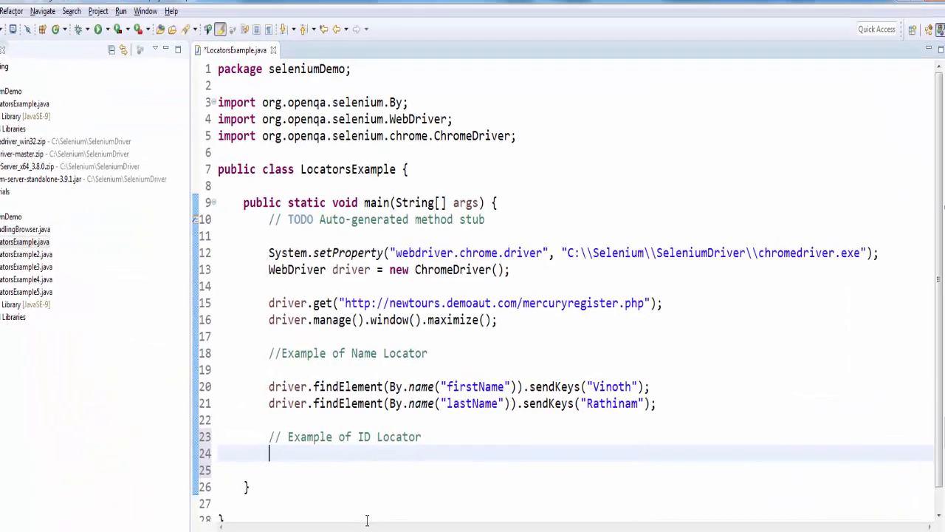
text(driver.findElement(arg0)
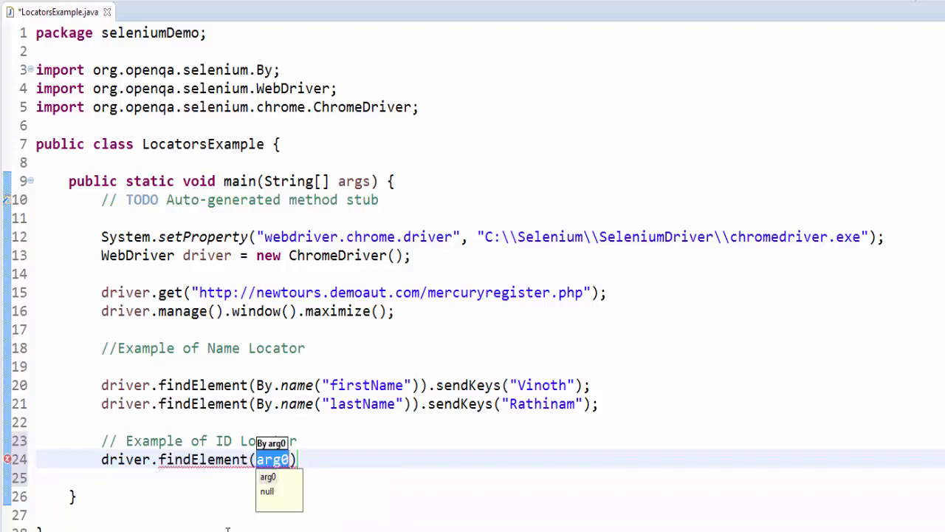
text(By.id("userName)
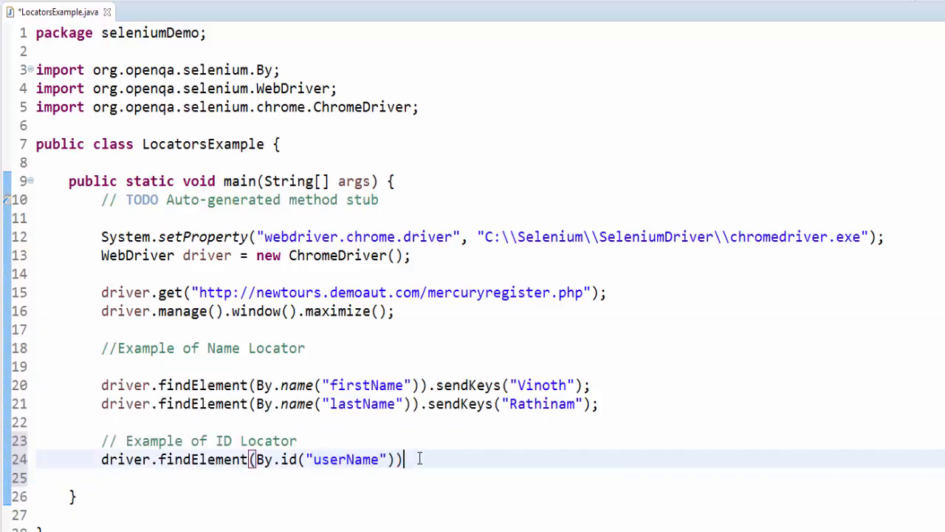
text(.sendKeys("");)
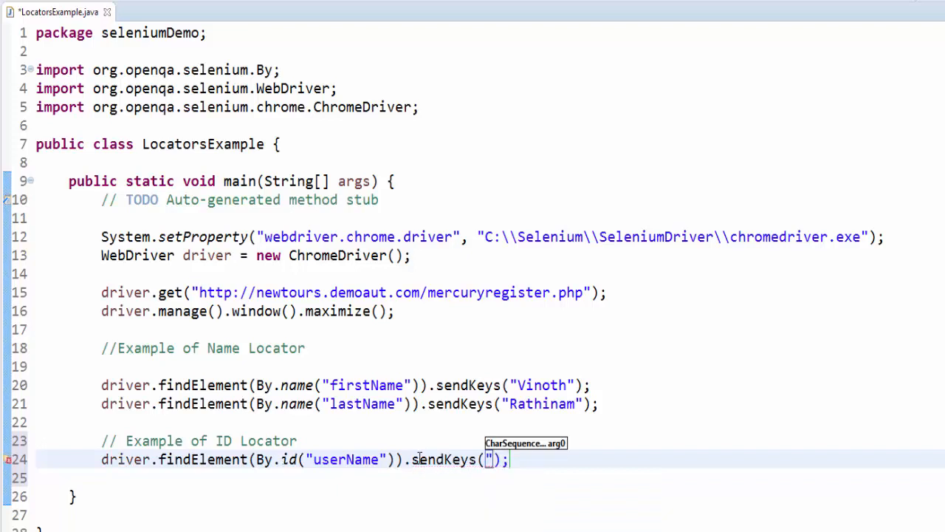
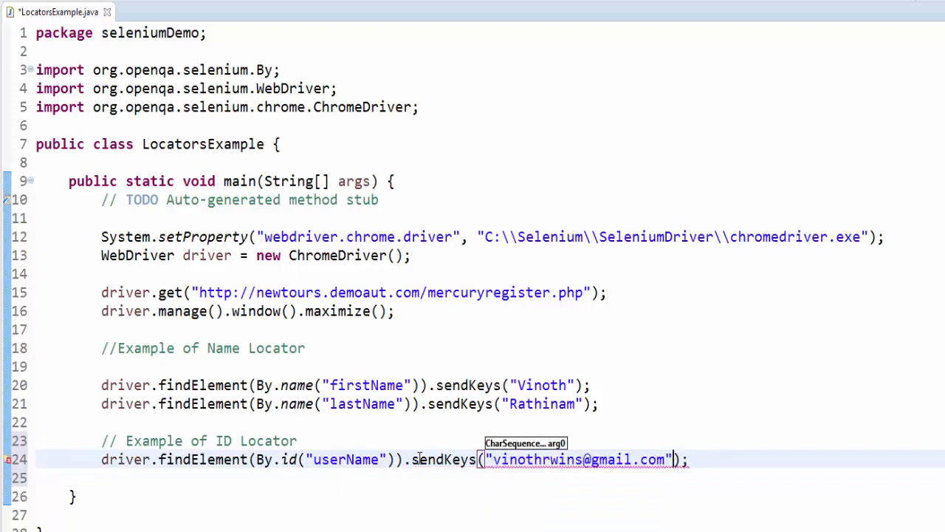
Add a By.id statement typing "Anand" into the email field, then save
text(driver)
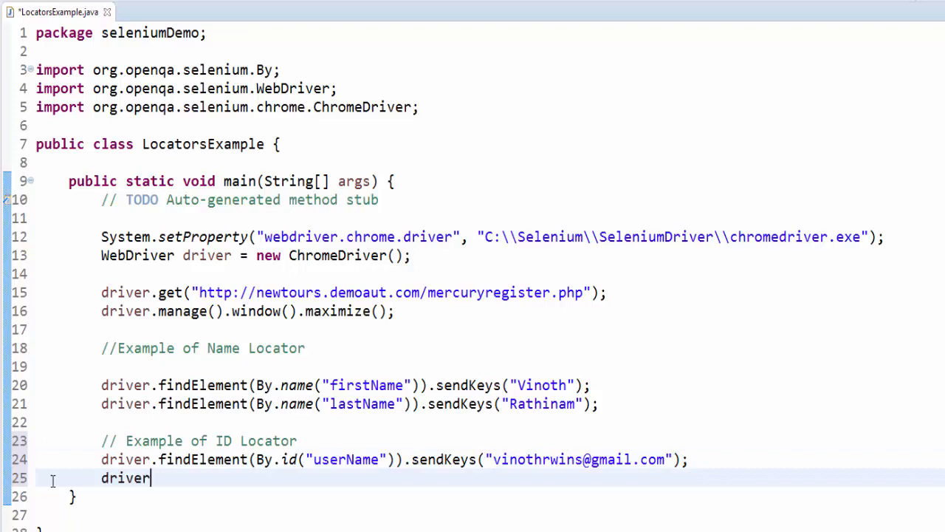
text(.findElement(By)
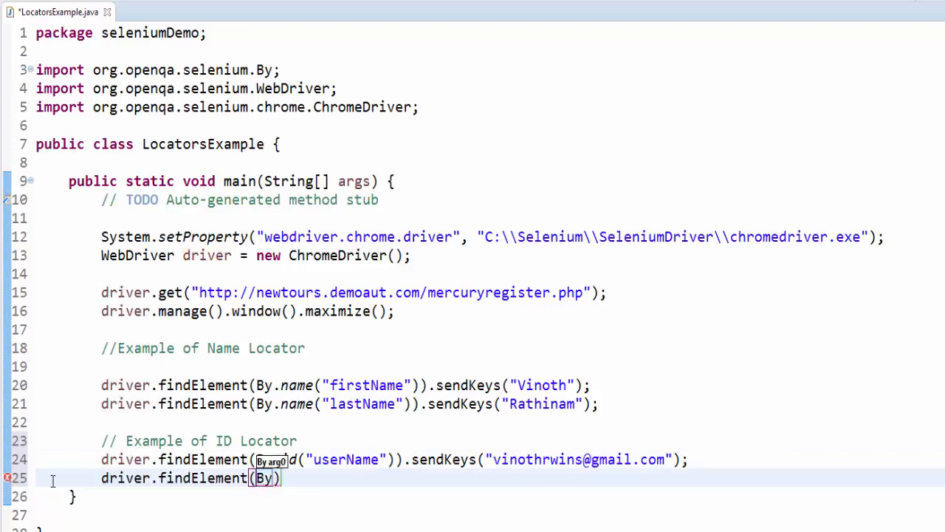
text(.id(id)
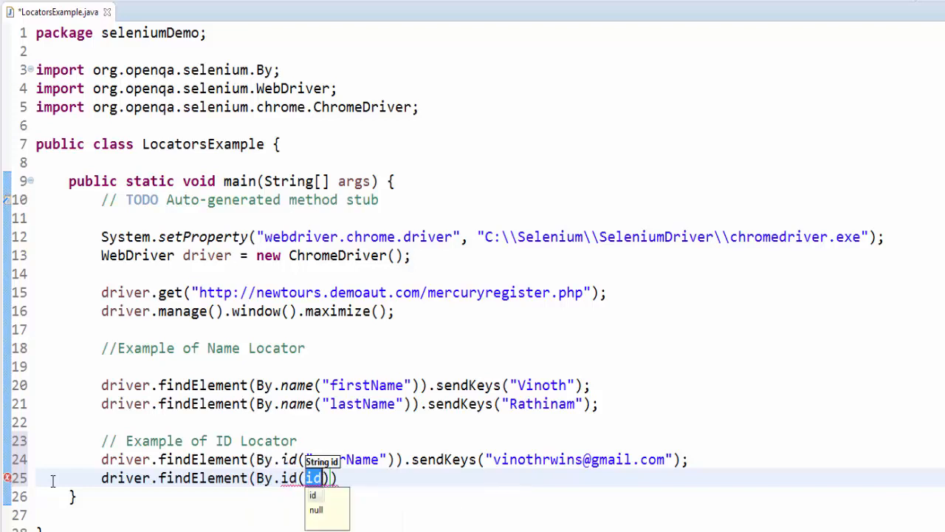
text("email")
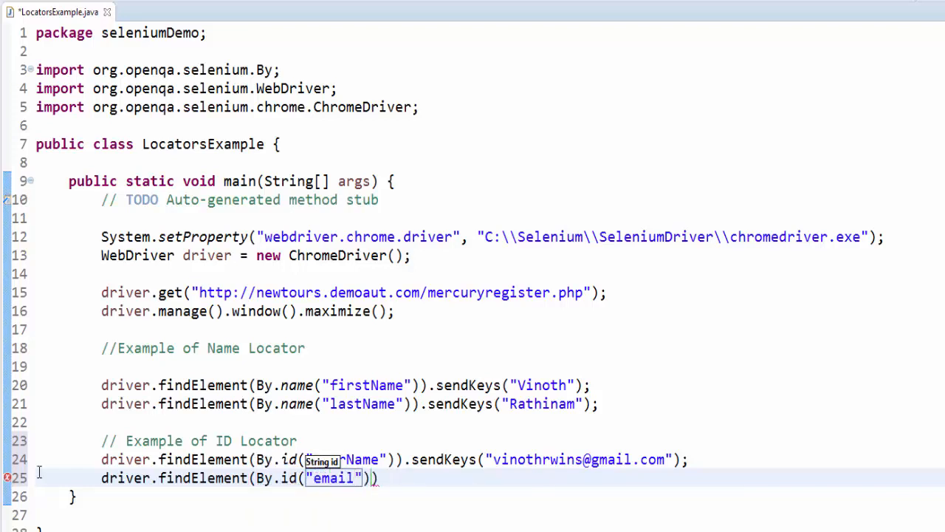
text(.s)
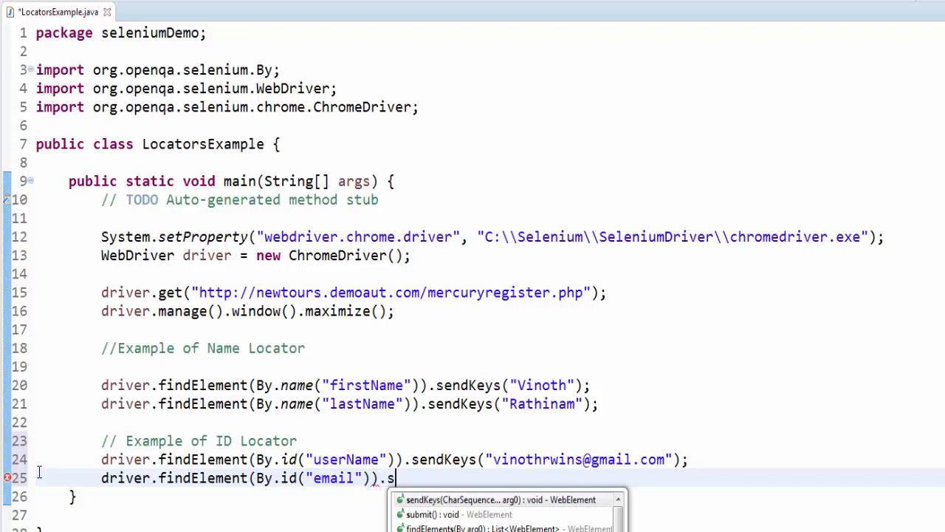
click(502, 499)
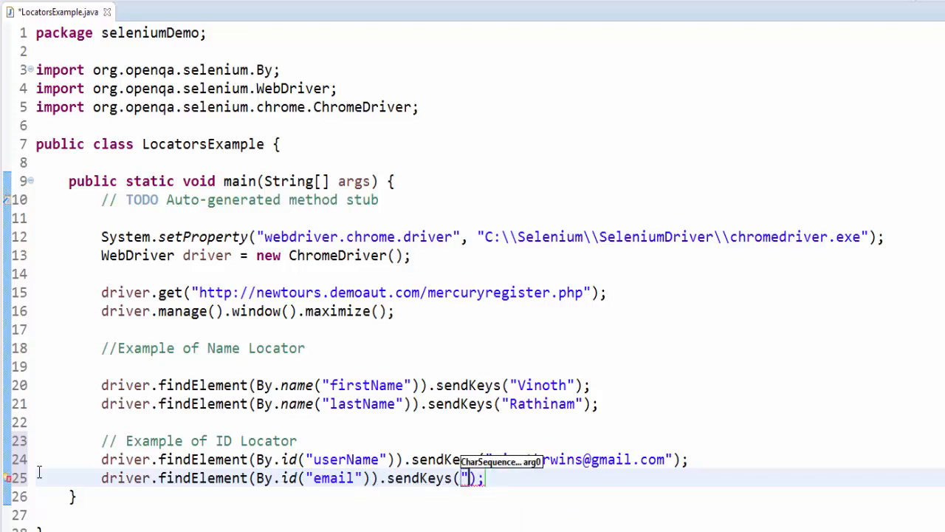
text(Anand)
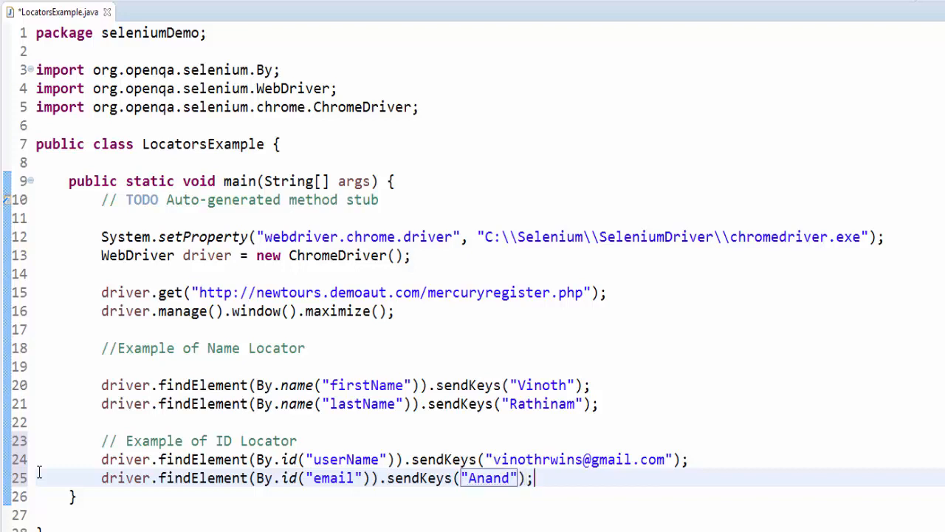
key(Return)
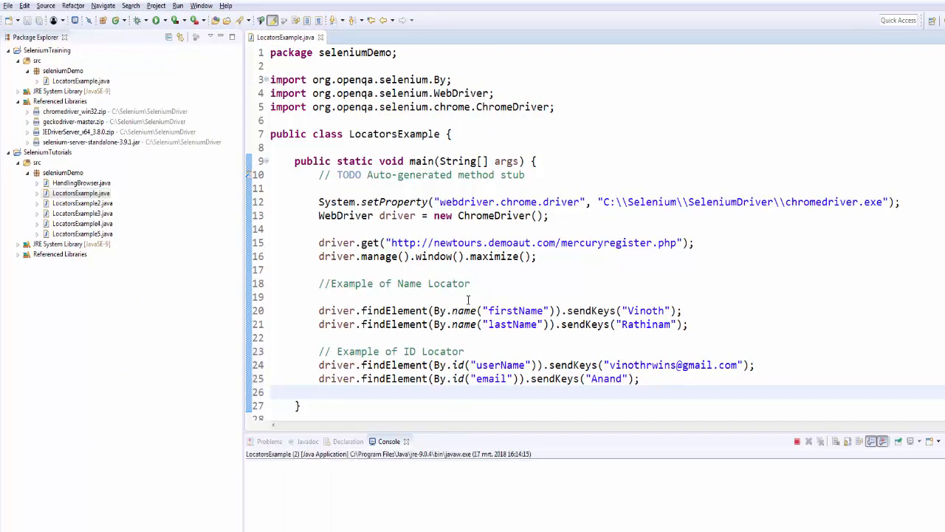
Run LocatorsExample until ChromeDriver logs a session, then select 'name' in By.name
click(178, 20)
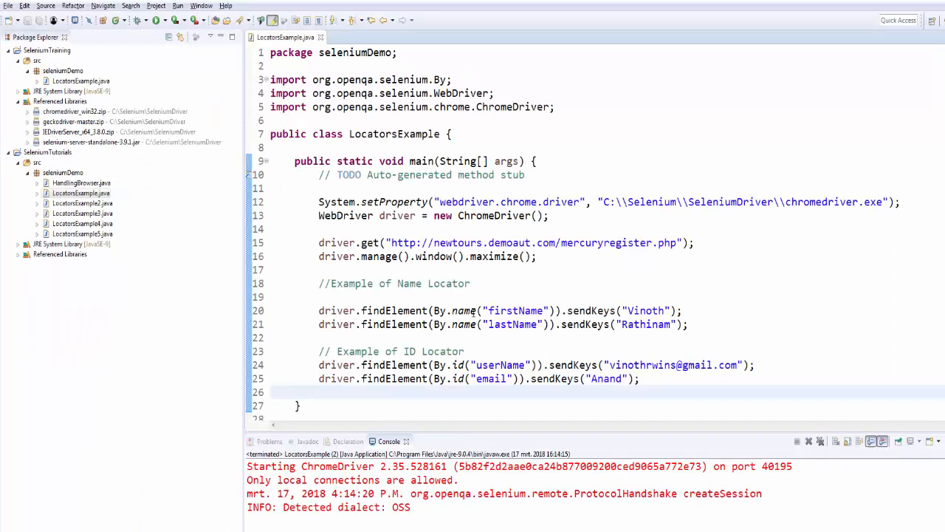
double_click(463, 277)
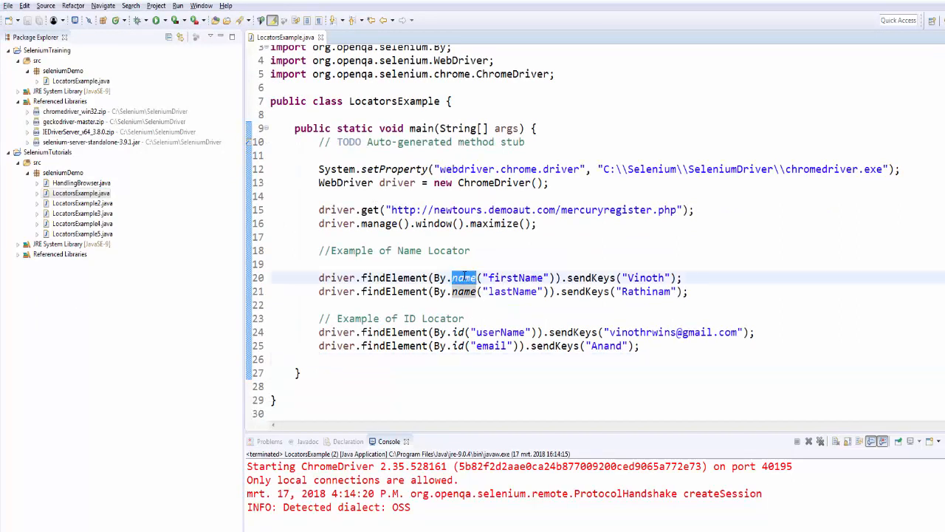